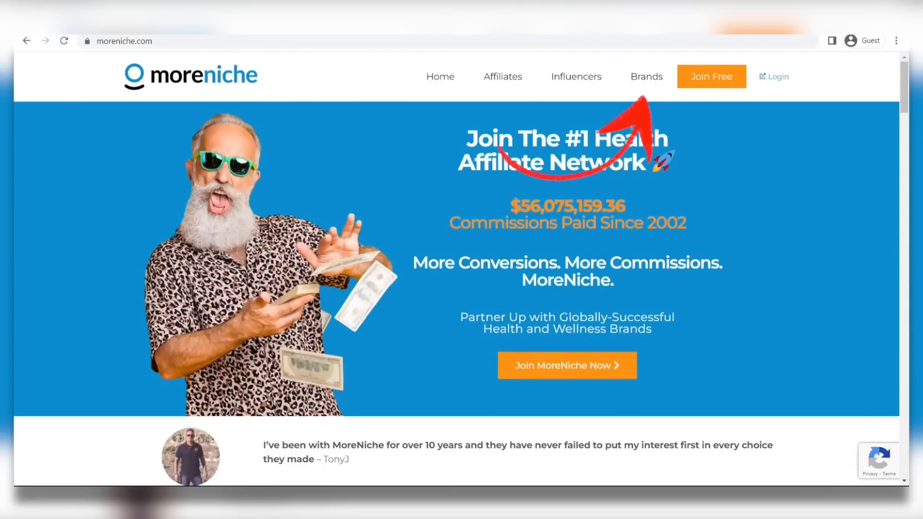
- Bring up the Brands directory and browse down the Health & Wellness brands list
left_click(647, 76)
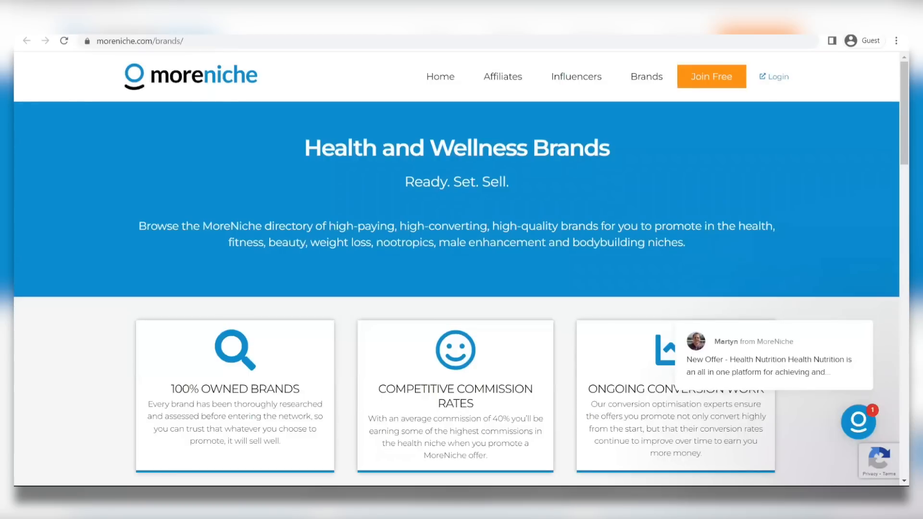
mouse_move(98, 251)
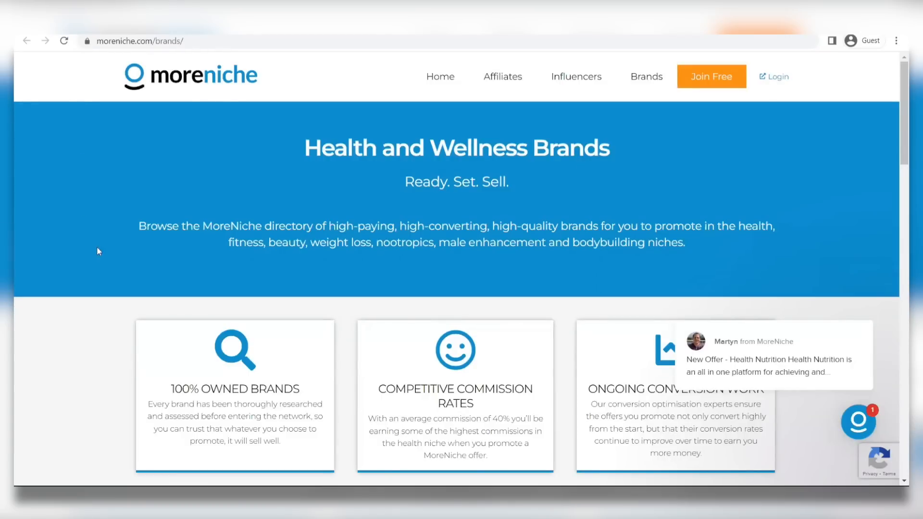
scroll("down", 3)
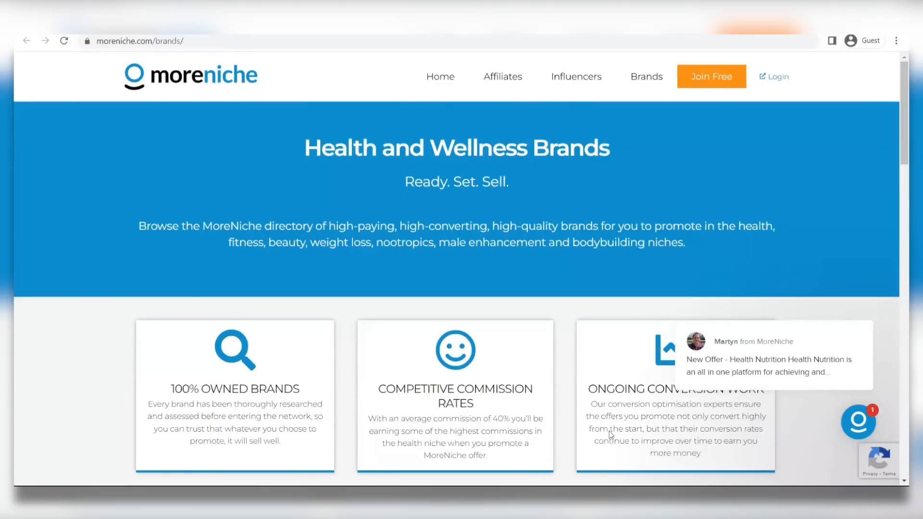
scroll("down", 3)
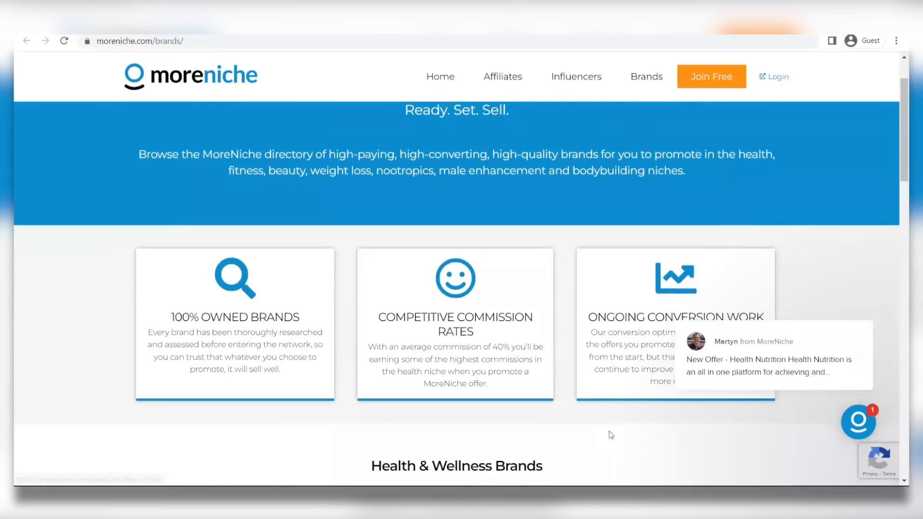
scroll("down", 3)
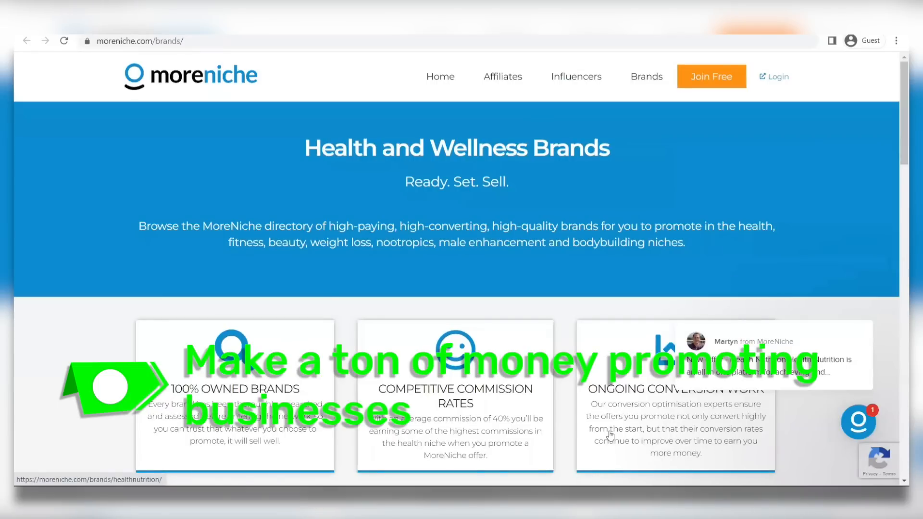
scroll("down", 3)
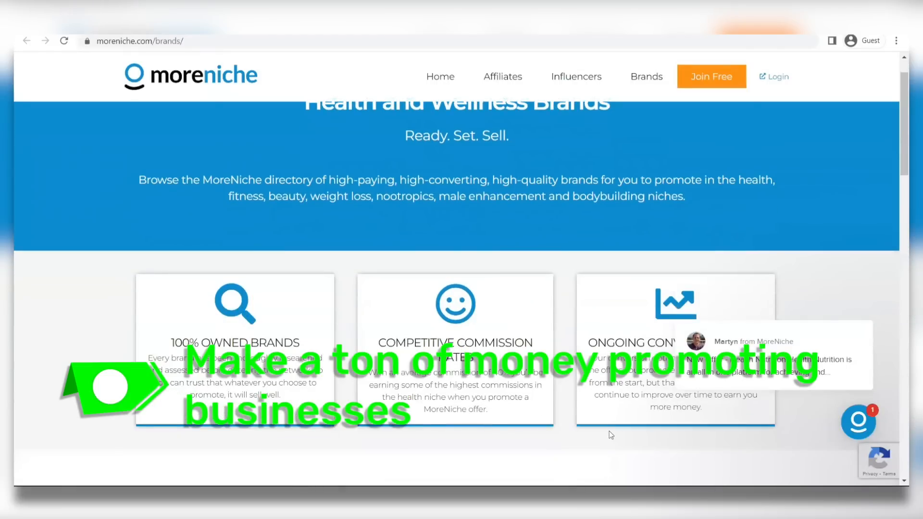
scroll("down", 3)
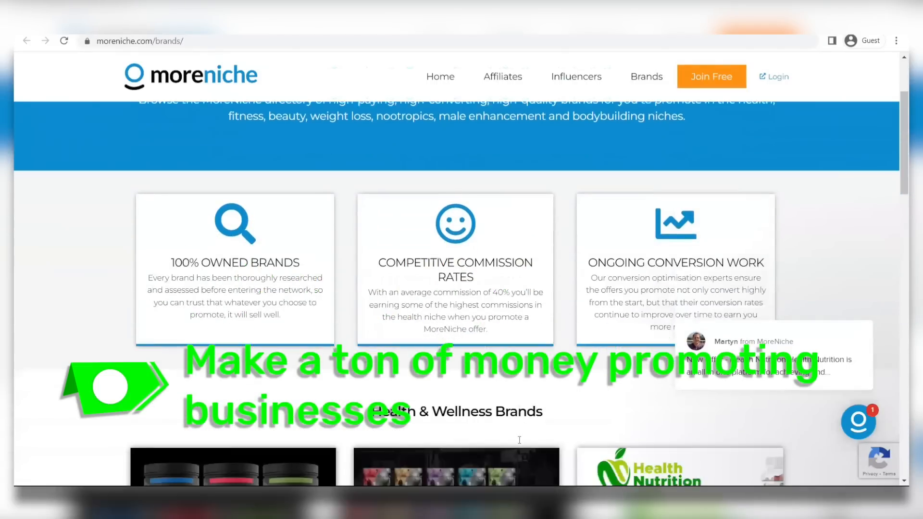
scroll("down", 3)
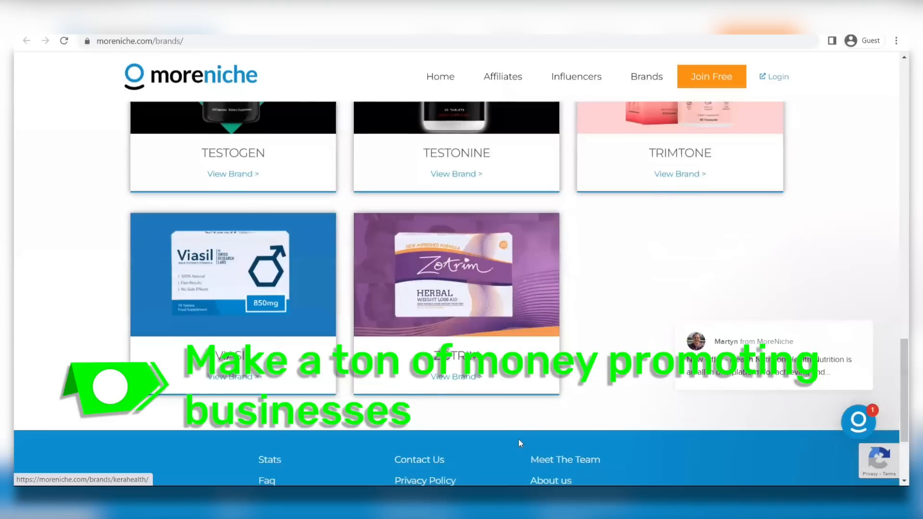
scroll("down", 3)
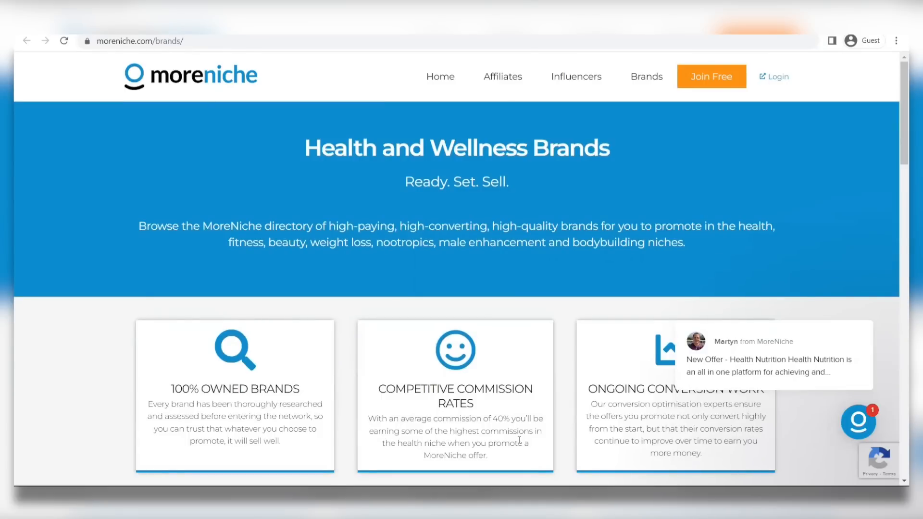
- Continue through the brands list to reach the Zotrim affiliate program entry
scroll("down", 3)
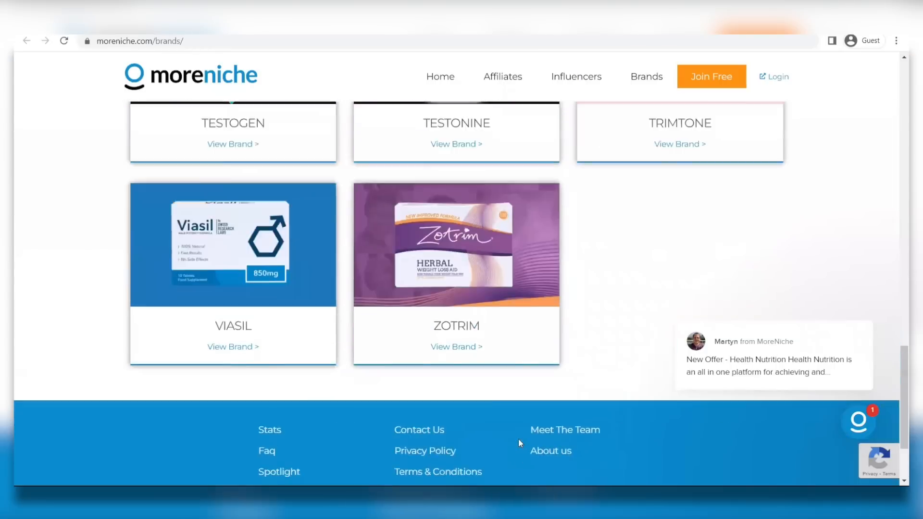
scroll("up", 3)
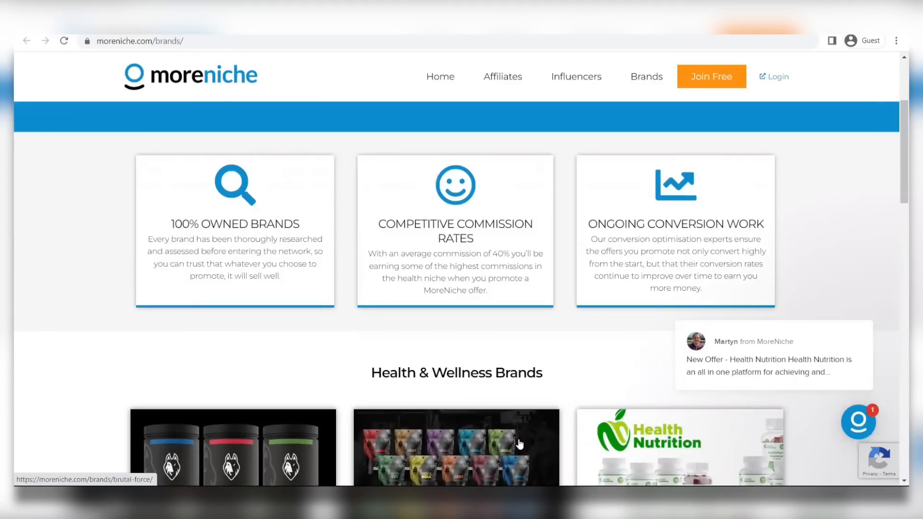
scroll("down", 3)
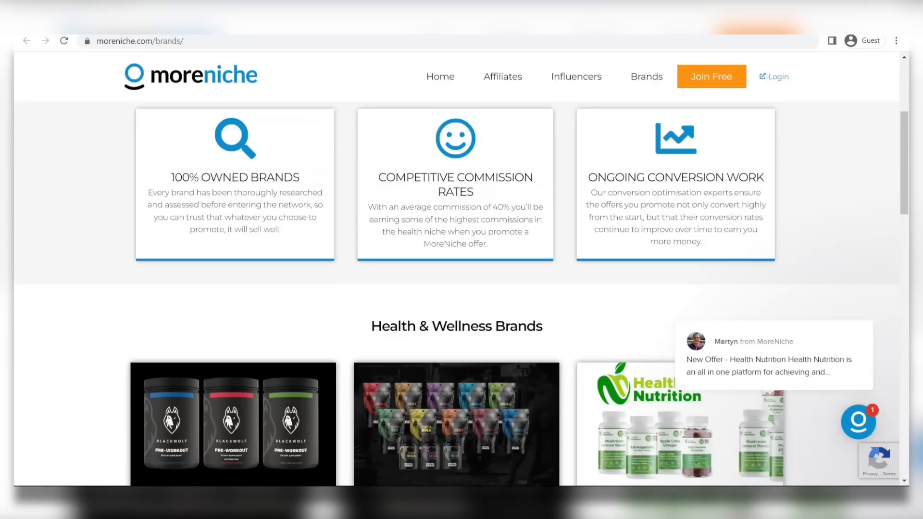
scroll("down", 3)
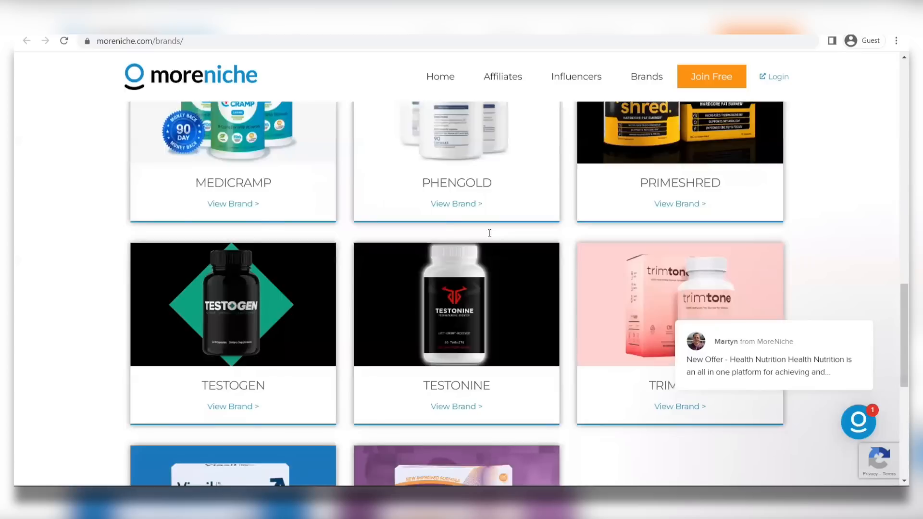
scroll("down", 3)
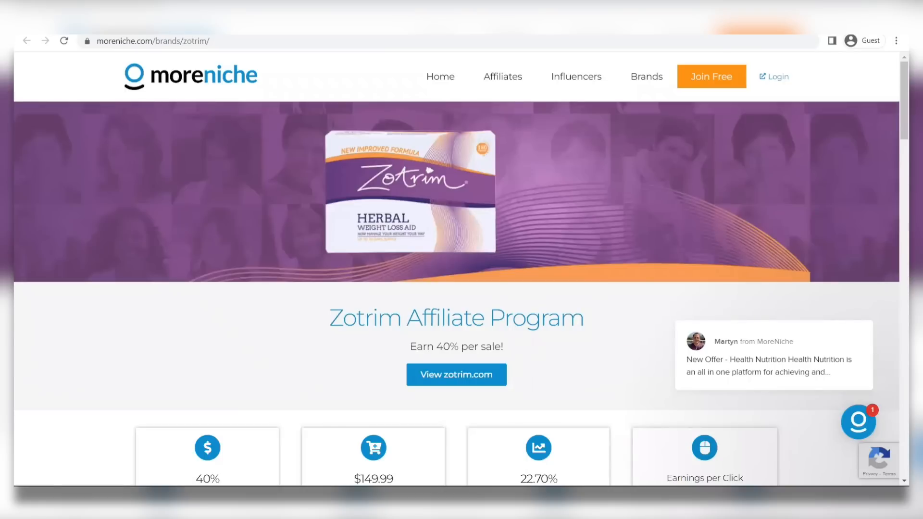
scroll("down", 3)
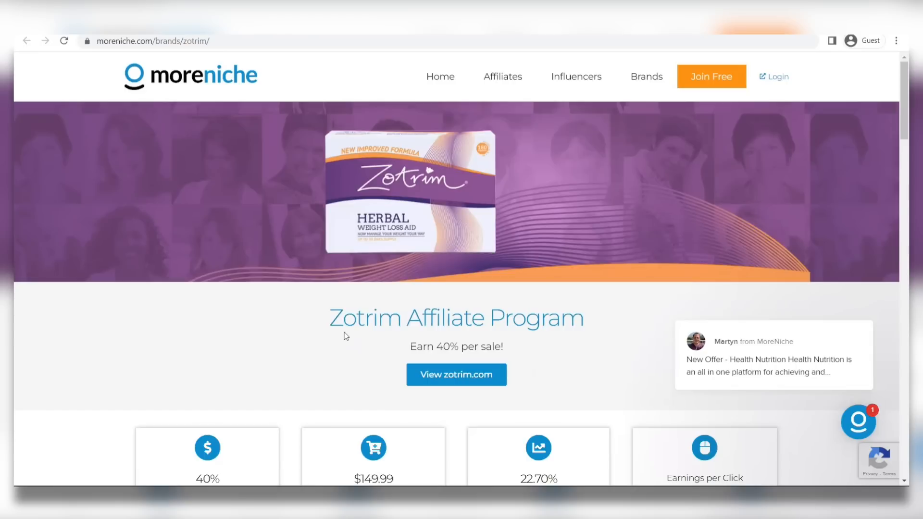
scroll("down", 3)
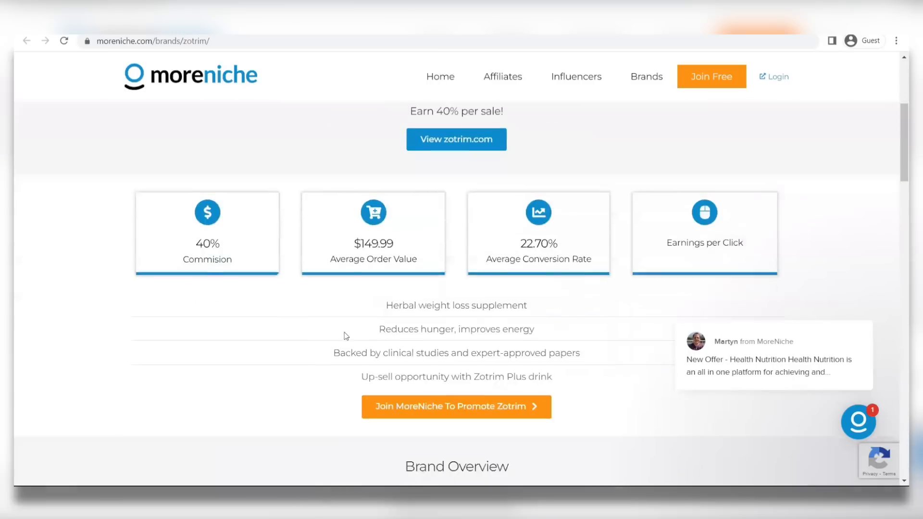
scroll("up", 3)
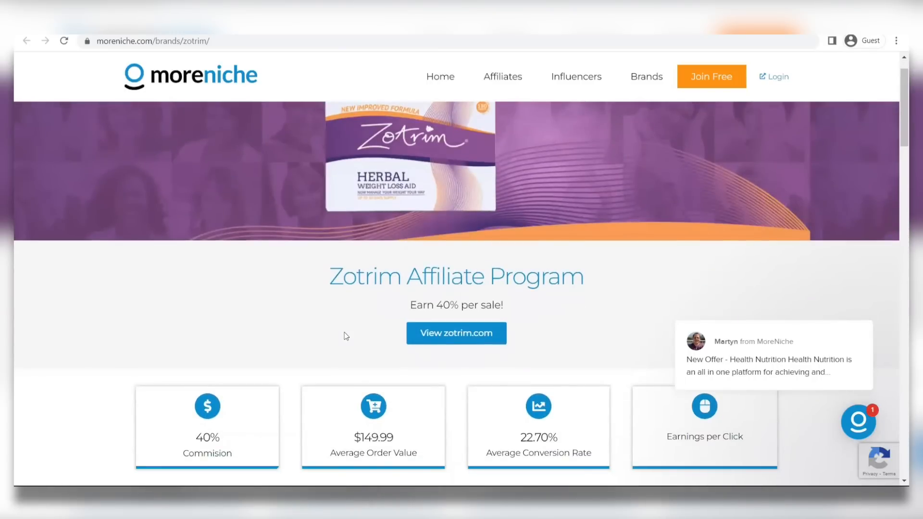
scroll("down", 3)
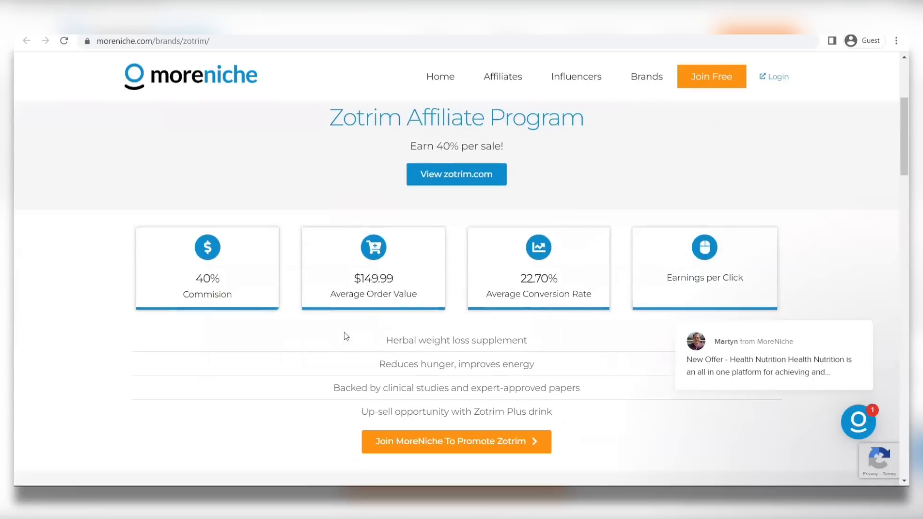
scroll("down", 3)
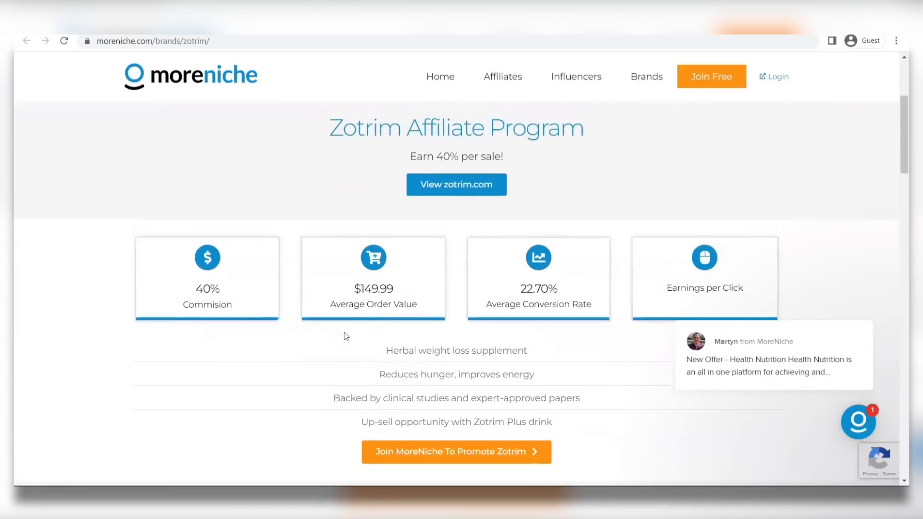
scroll("up", 3)
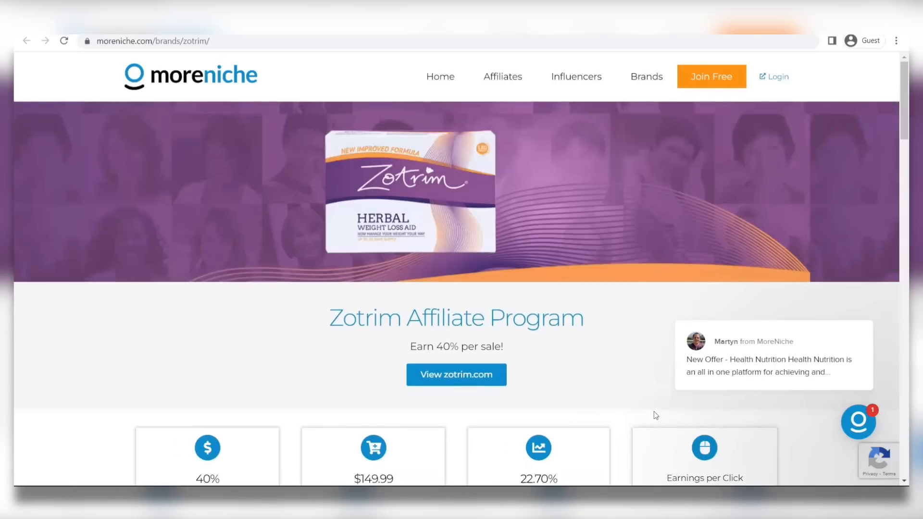
scroll("down", 3)
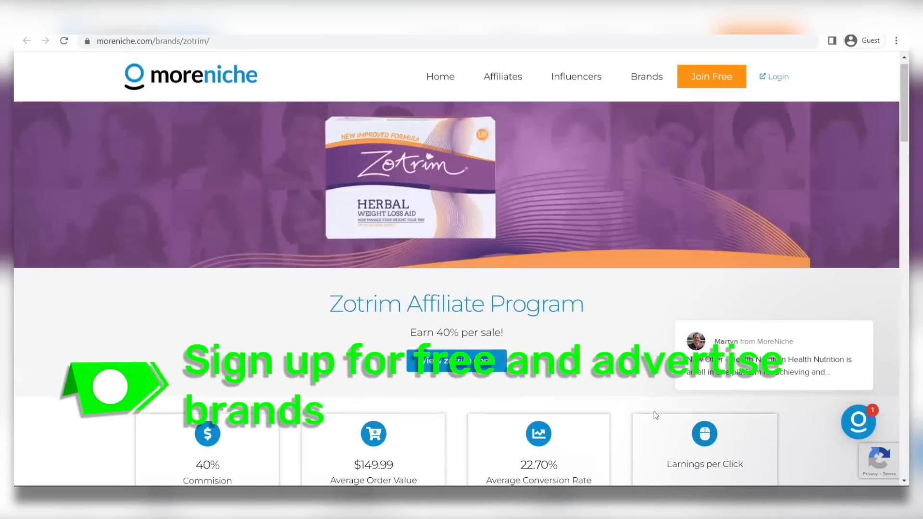
scroll("down", 3)
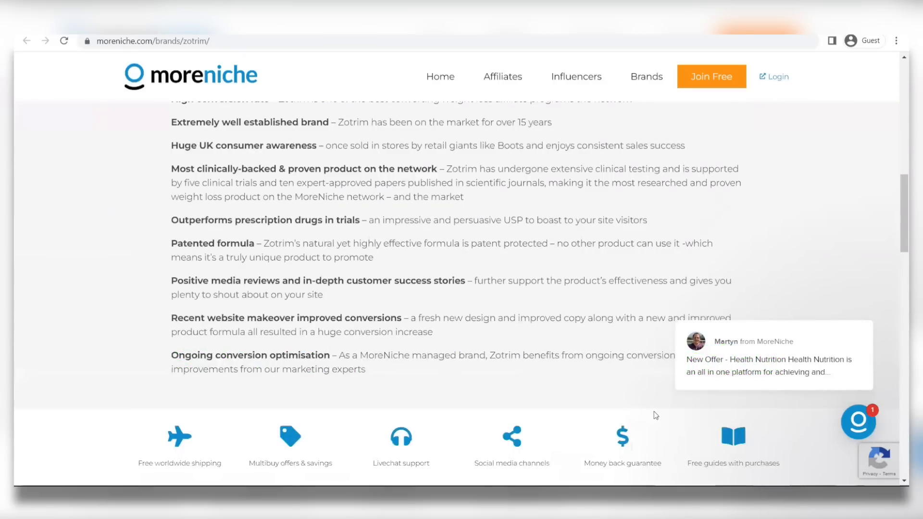
scroll("up", 3)
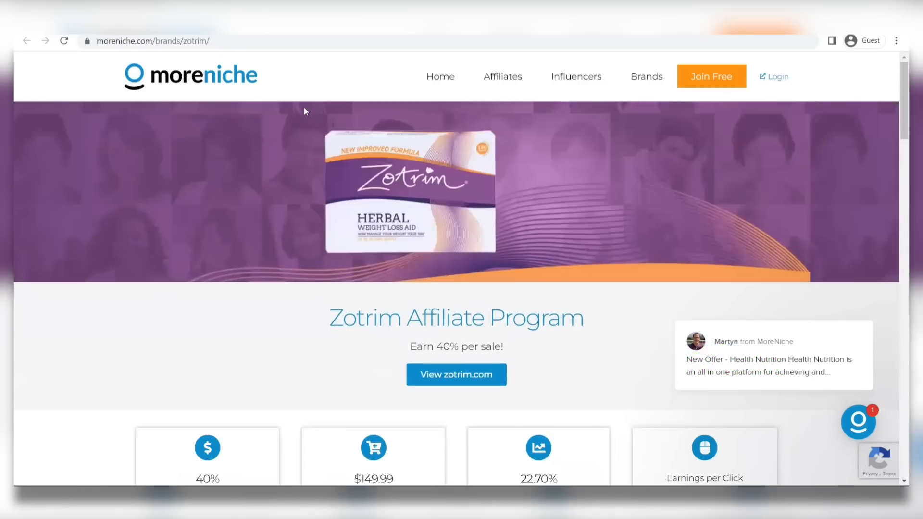
left_click(456, 374)
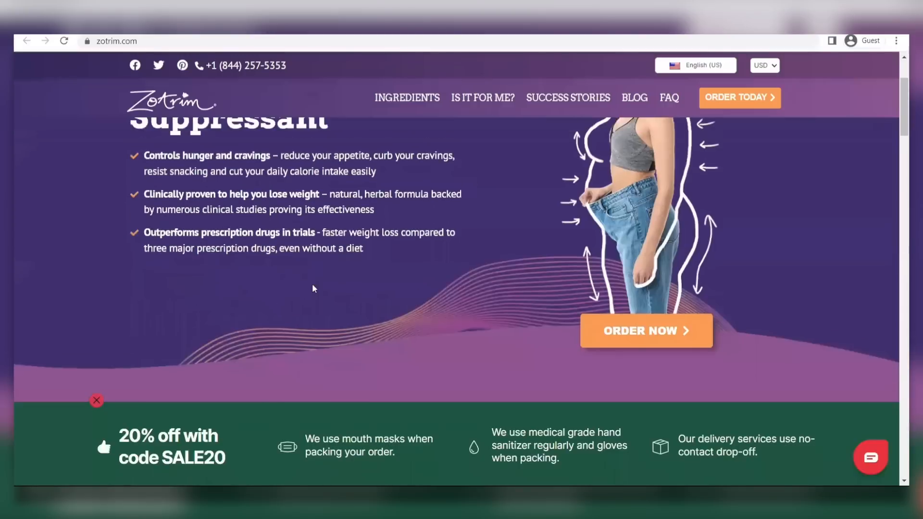
scroll("down", 3)
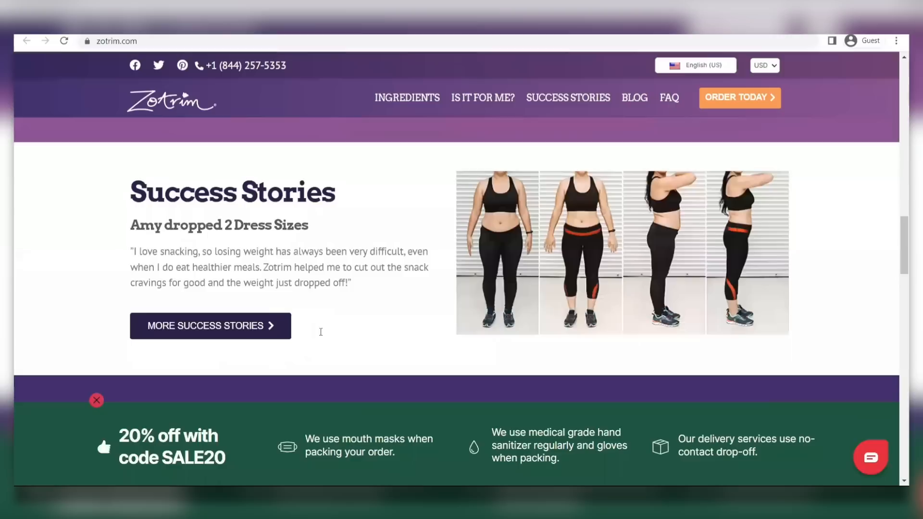
mouse_move(659, 230)
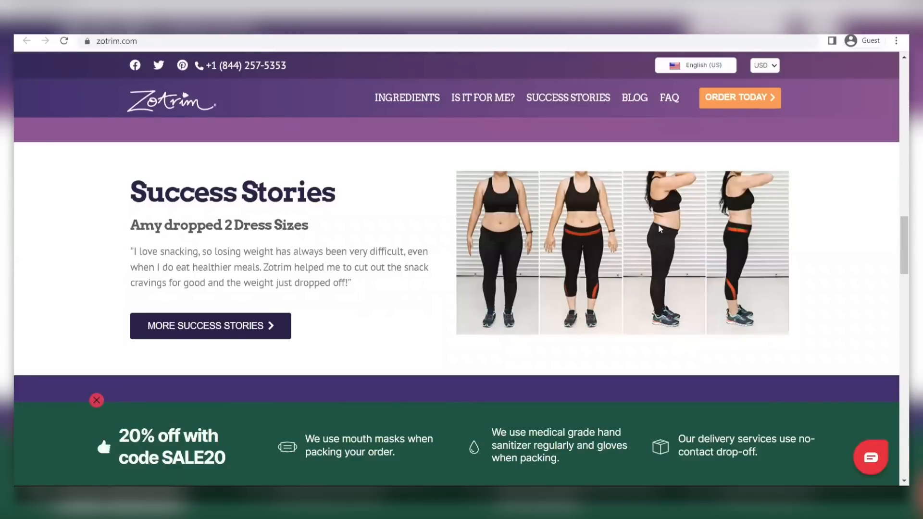
scroll("down", 3)
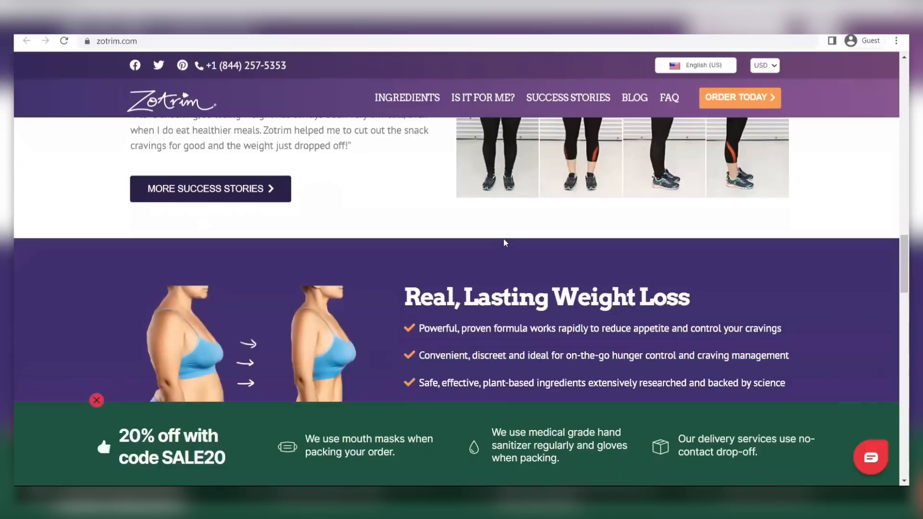
scroll("up", 3)
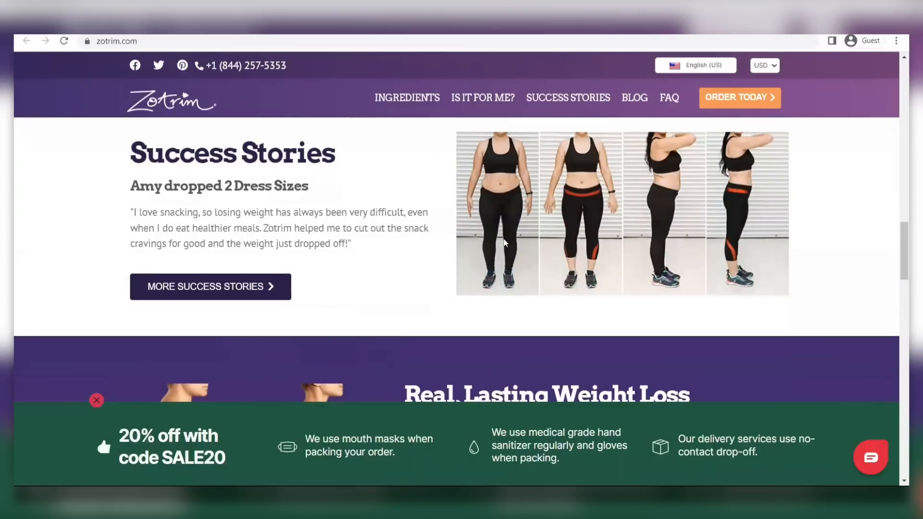
scroll("down", 3)
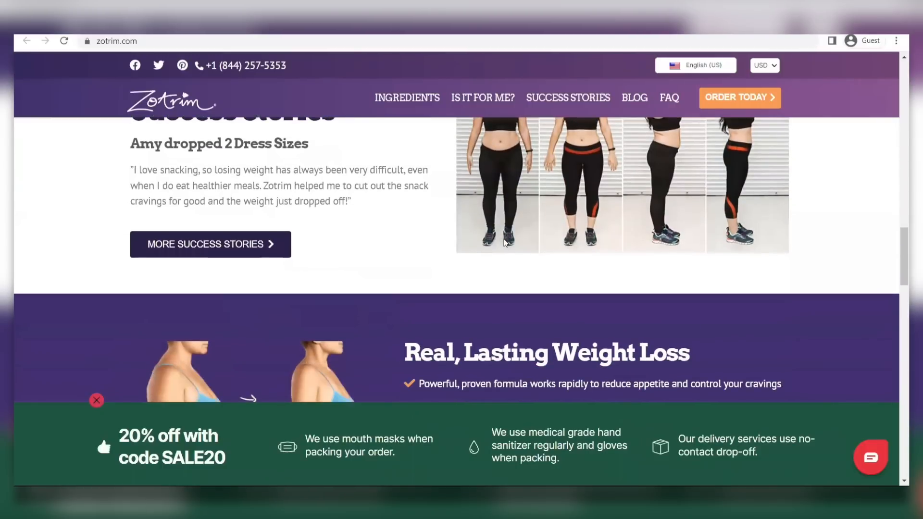
scroll("down", 3)
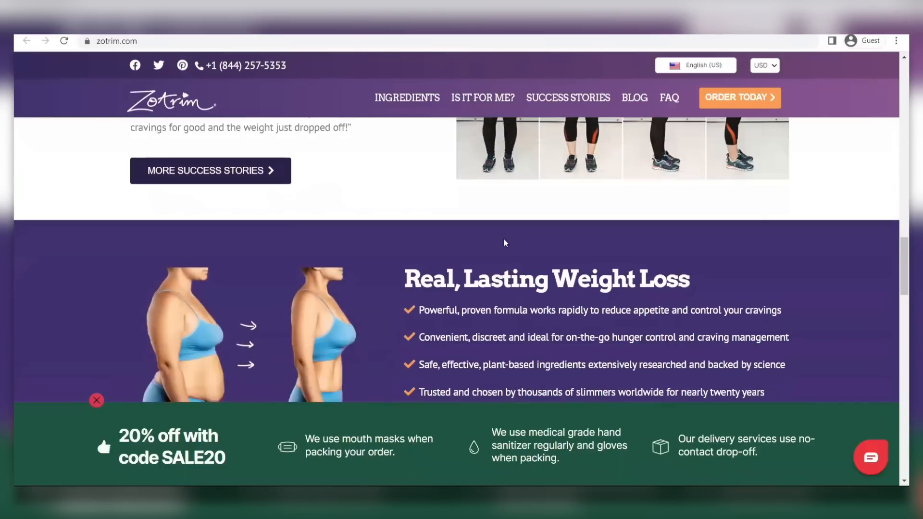
scroll("down", 3)
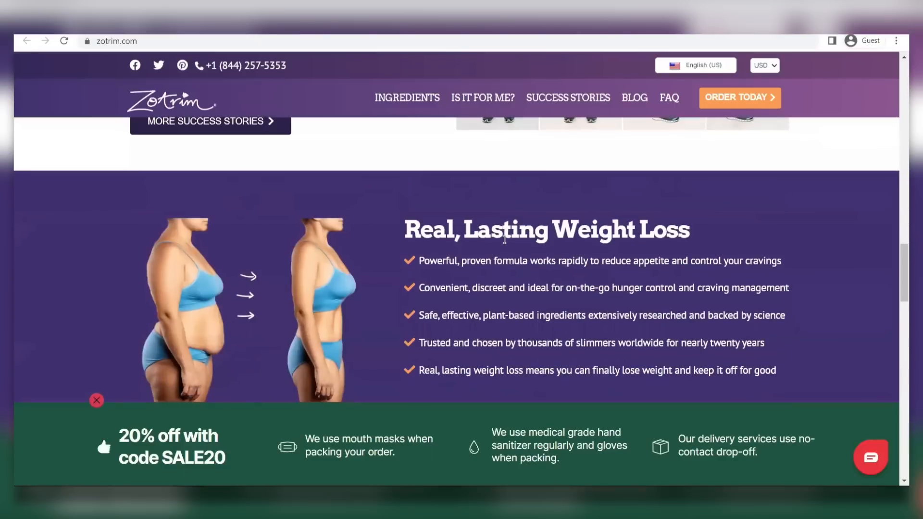
scroll("down", 3)
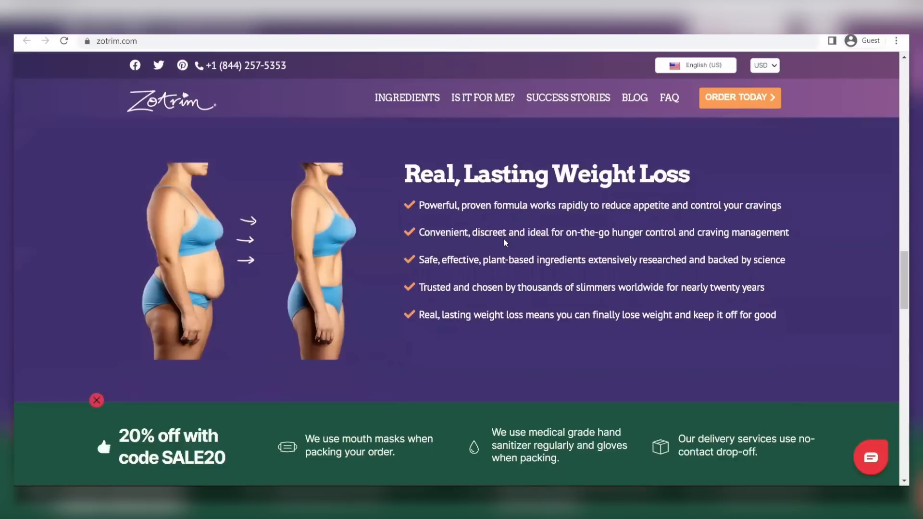
scroll("down", 3)
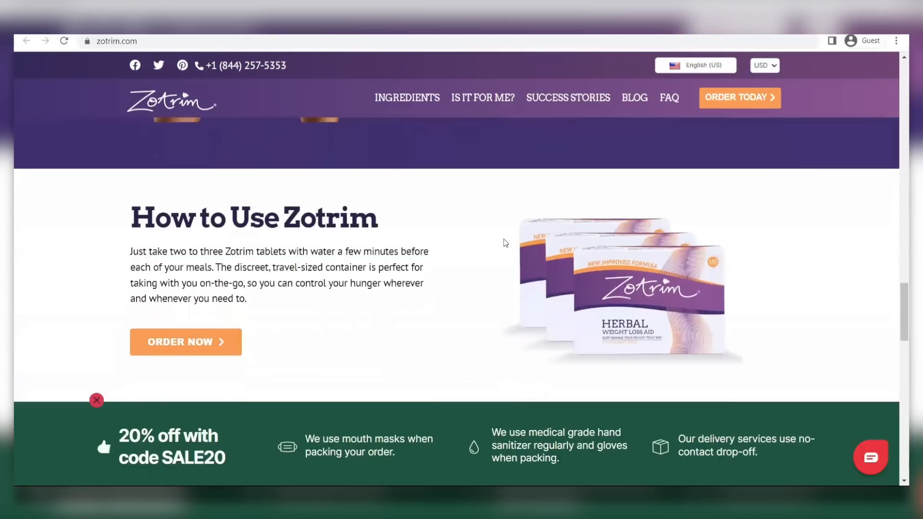
scroll("down", 3)
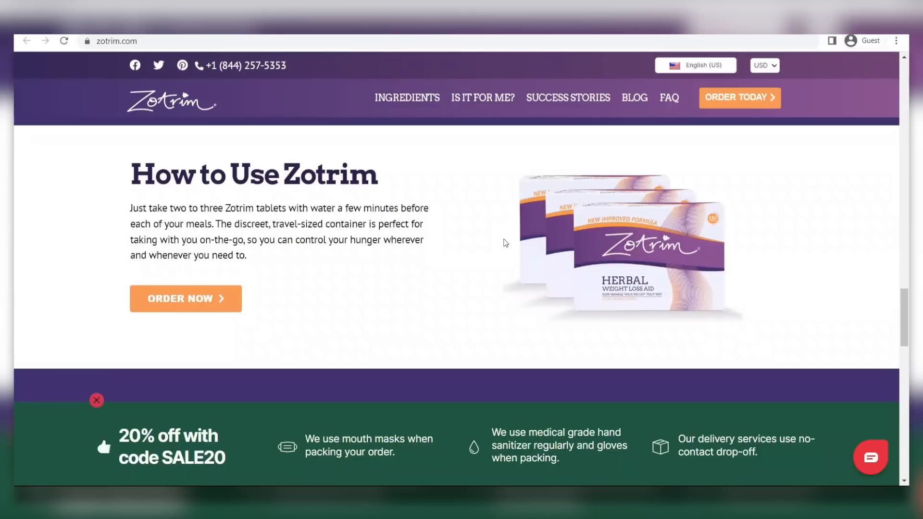
scroll("down", 3)
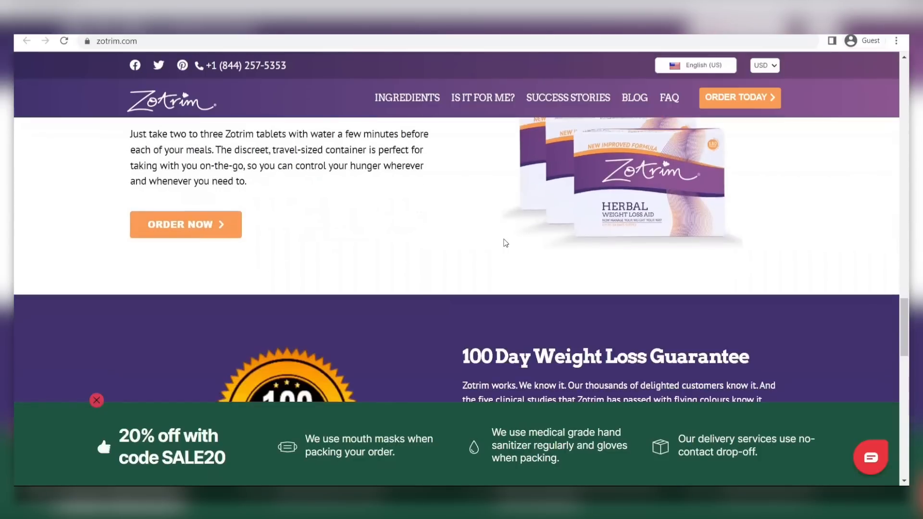
scroll("down", 3)
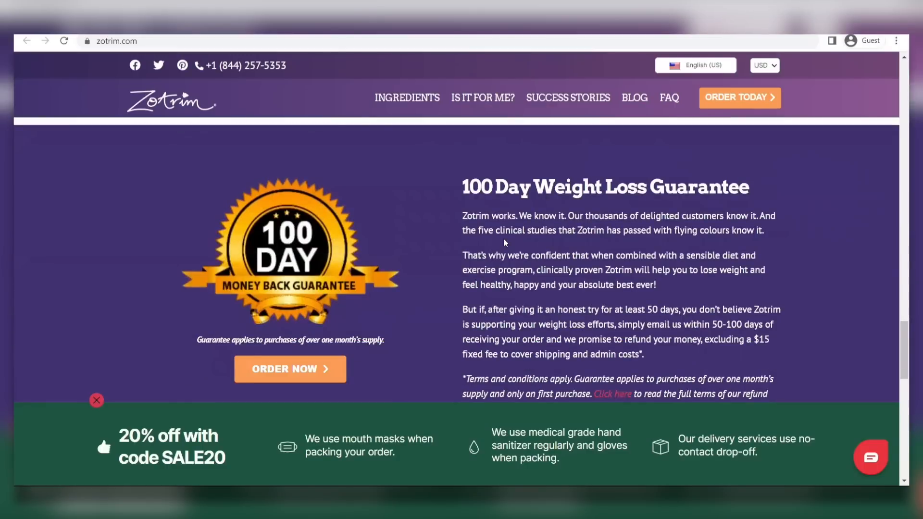
scroll("down", 3)
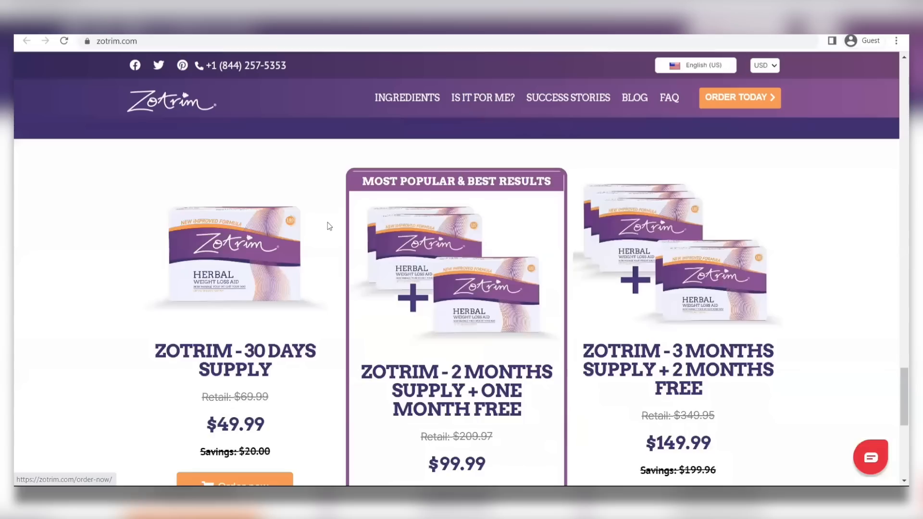
scroll("down", 3)
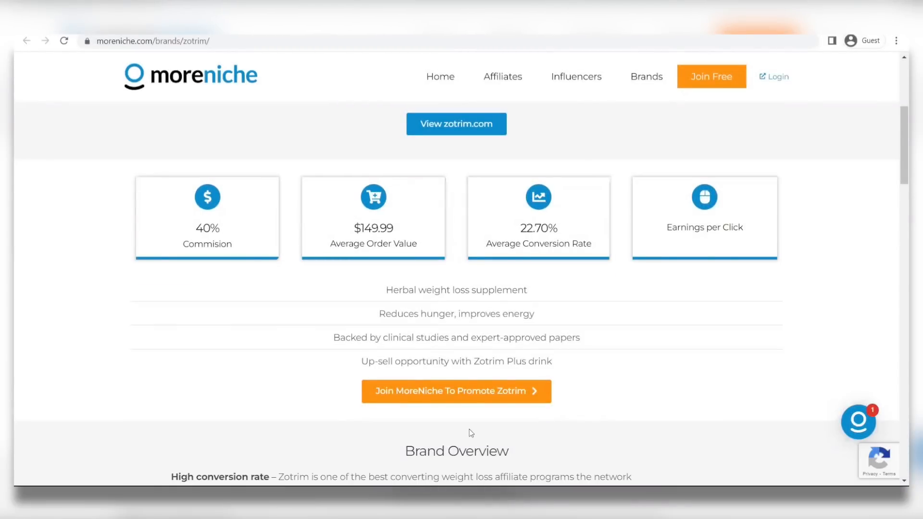
- Read through Zotrim's commission, advertising resources, promotional terms and bi-weekly payment methods
scroll("down", 3)
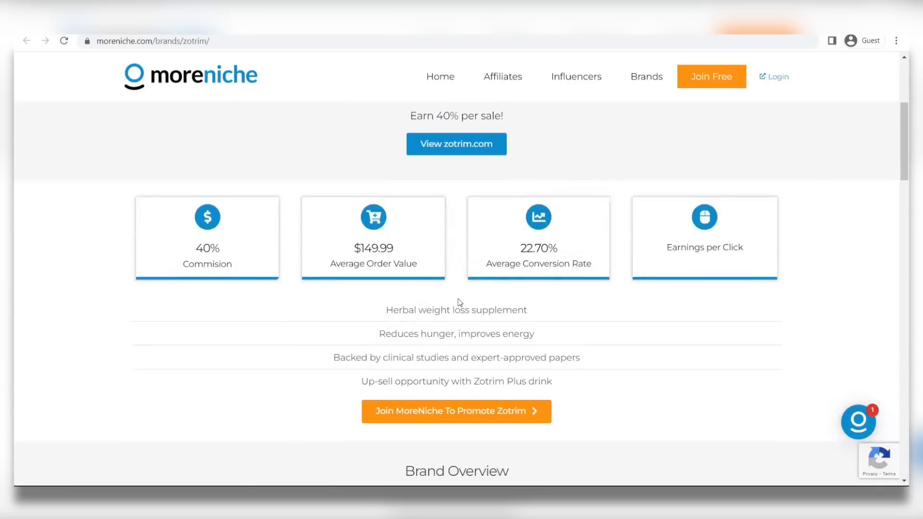
scroll("down", 3)
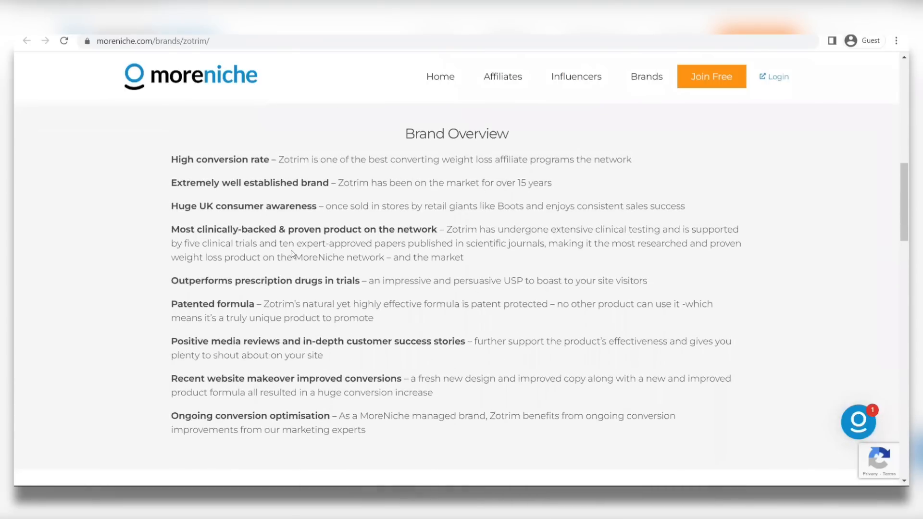
scroll("down", 3)
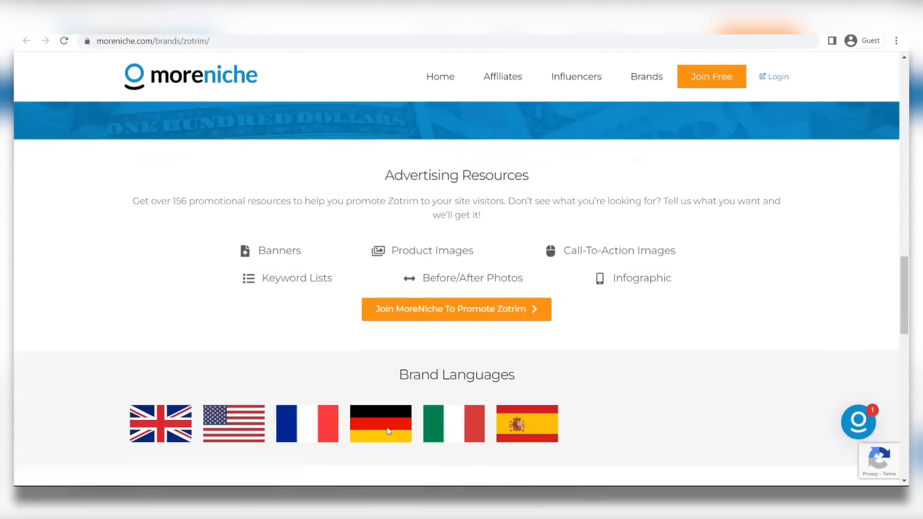
scroll("down", 3)
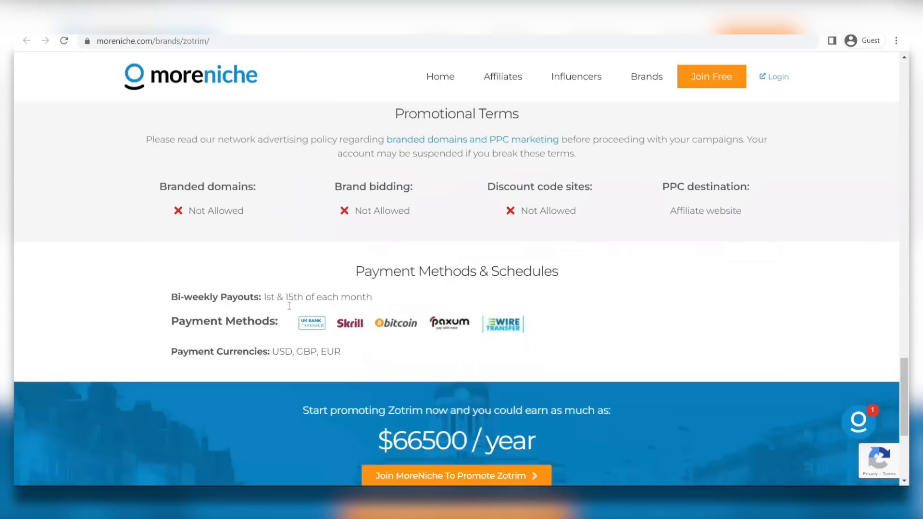
scroll("down", 3)
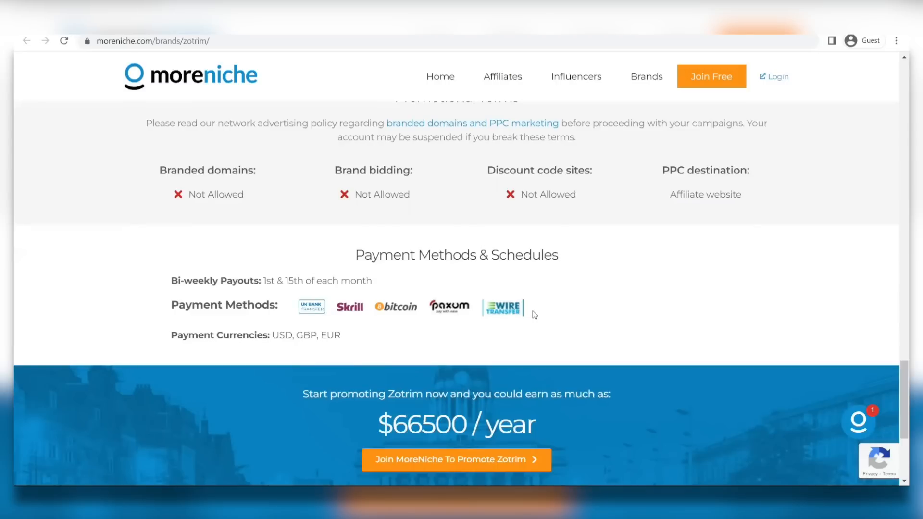
scroll("up", 3)
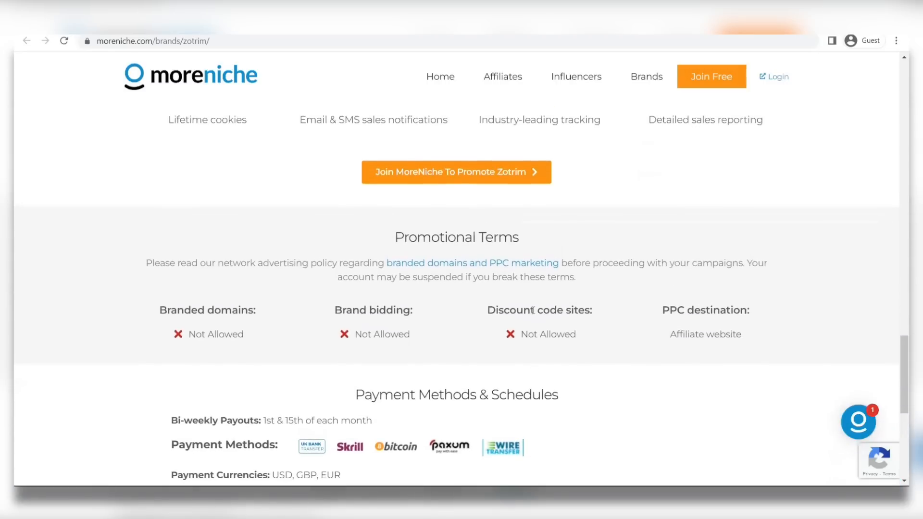
scroll("down", 3)
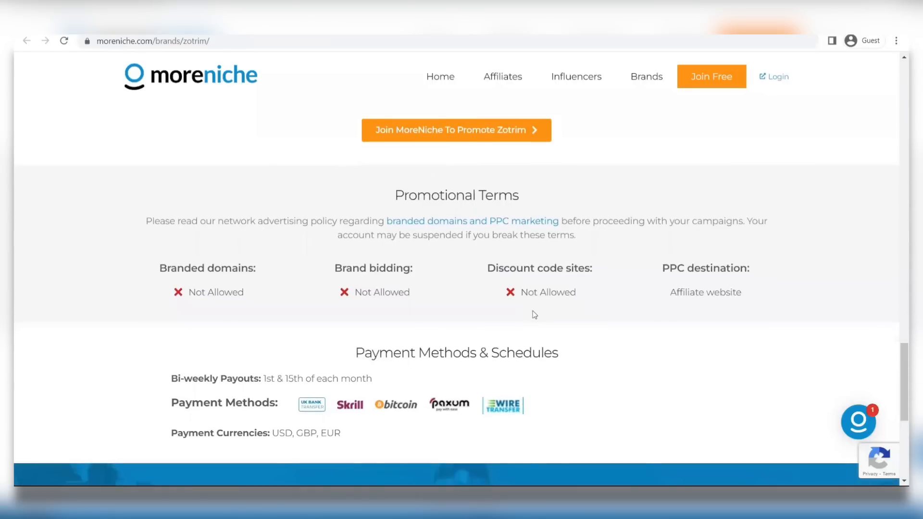
scroll("down", 3)
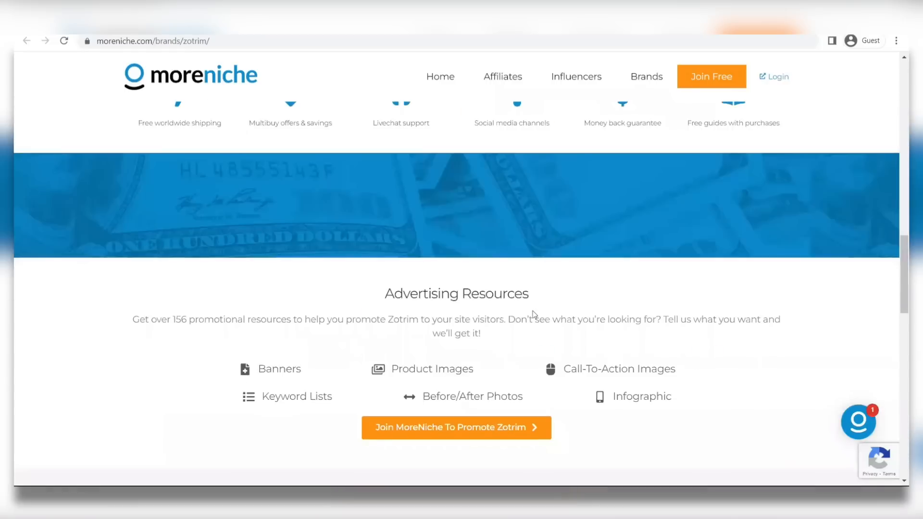
scroll("down", 3)
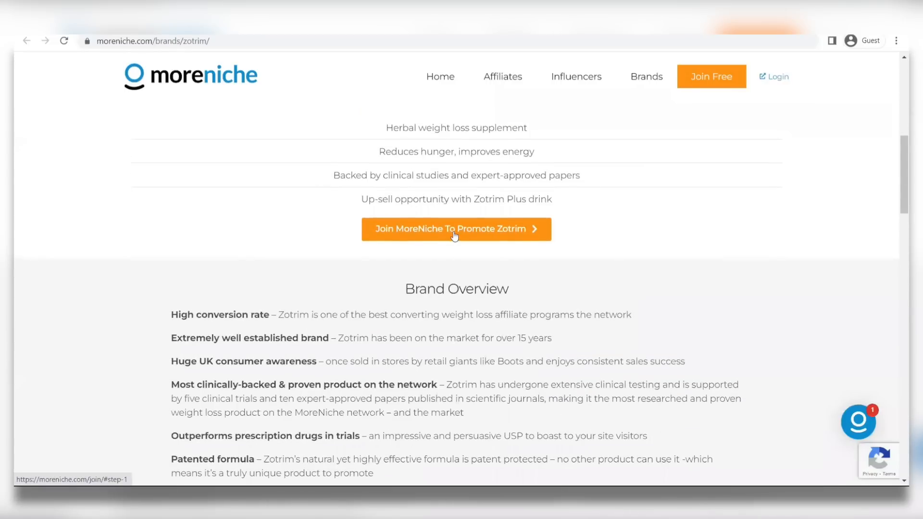
left_click(456, 229)
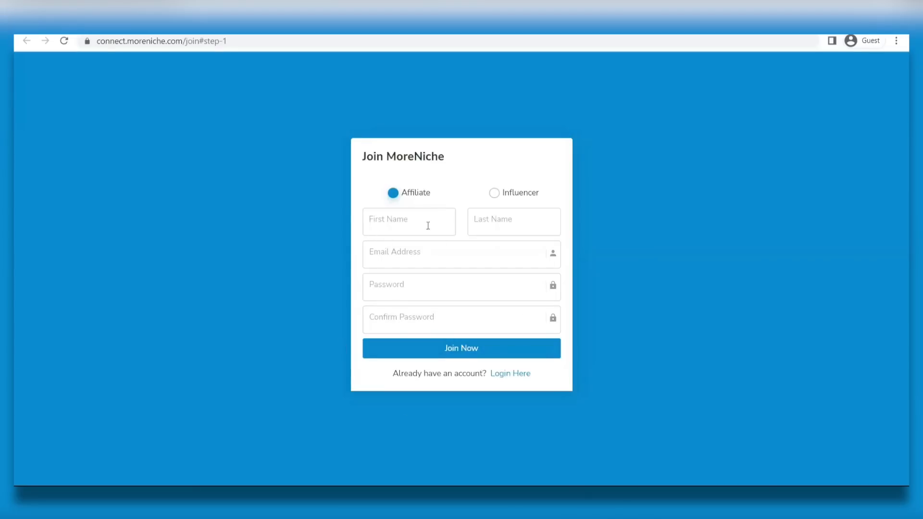
left_click(408, 223)
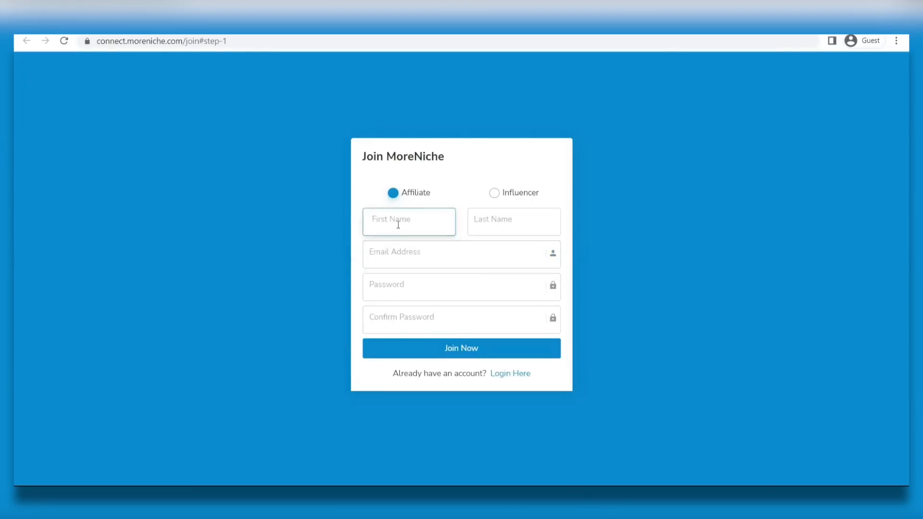
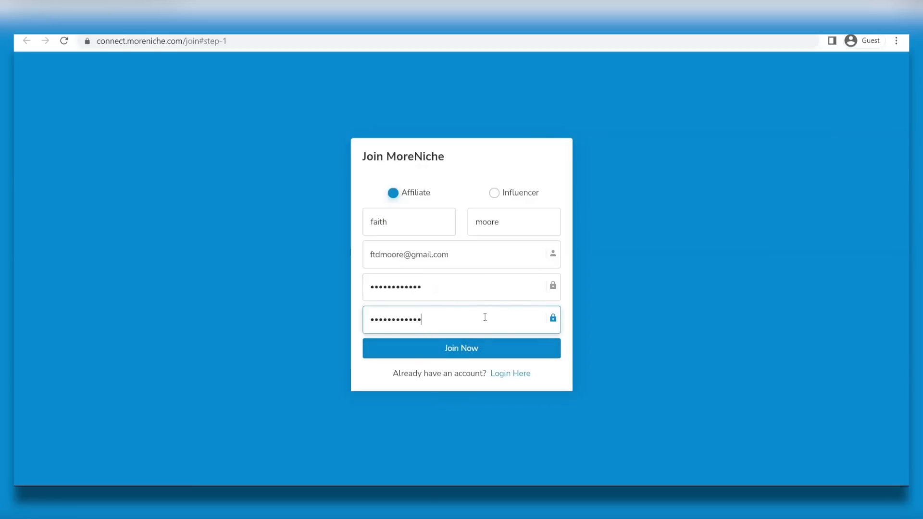
- Submit the MoreNiche affiliate registration with Join Now
left_click(461, 348)
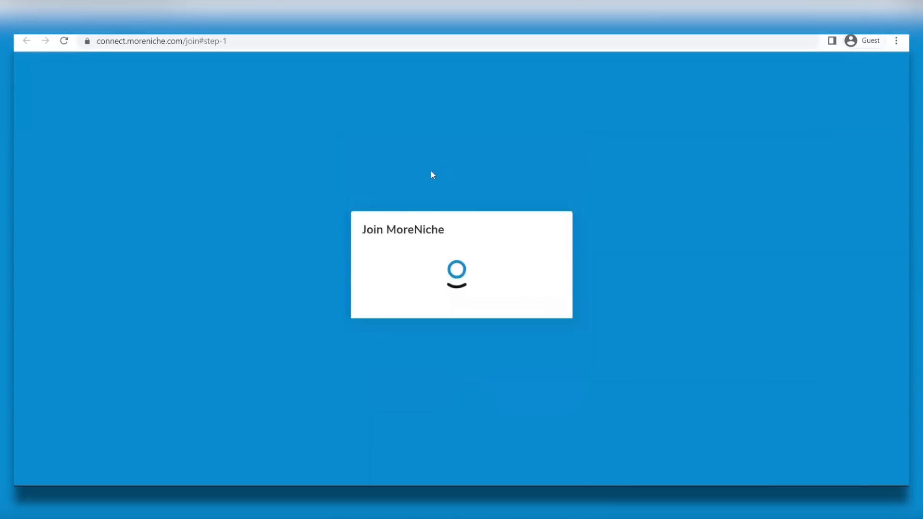
mouse_move(82, 126)
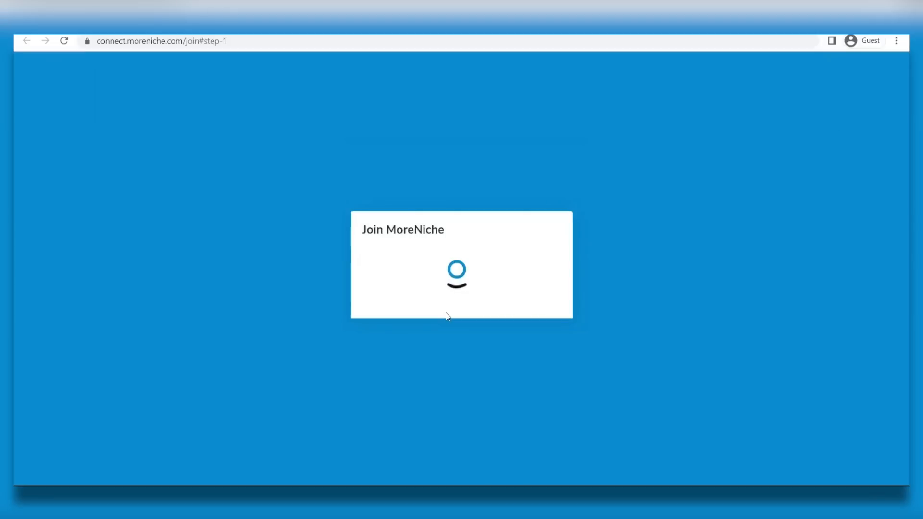
mouse_move(459, 112)
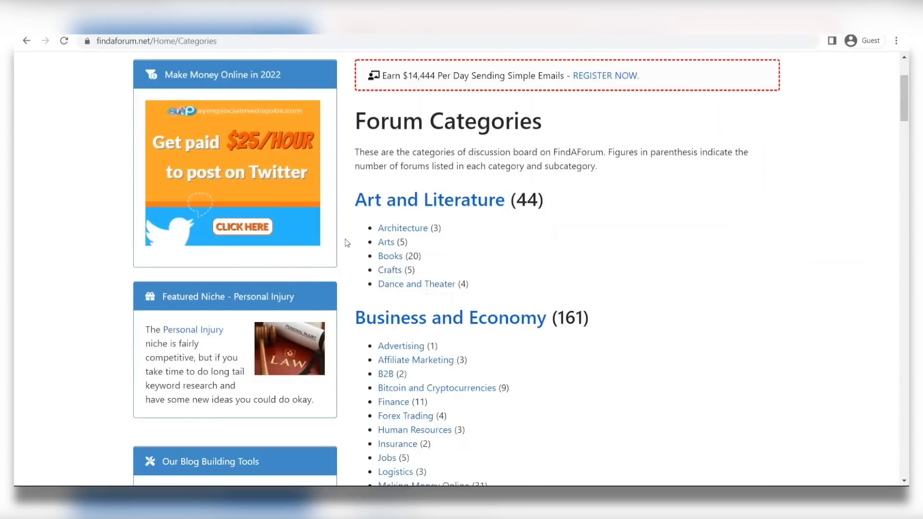
- Show the Dieting and Weight Loss forum list with 3 Fat Chicks and MAN v FAT
scroll("down", 3)
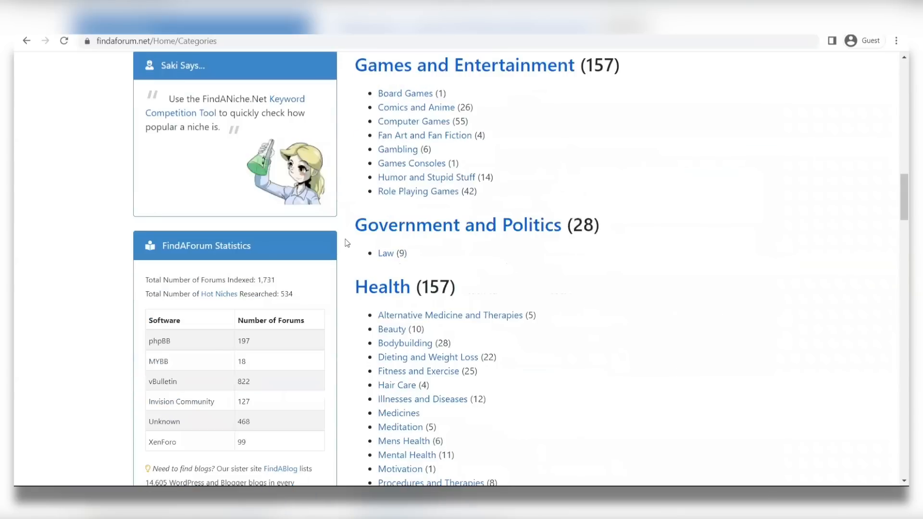
scroll("down", 3)
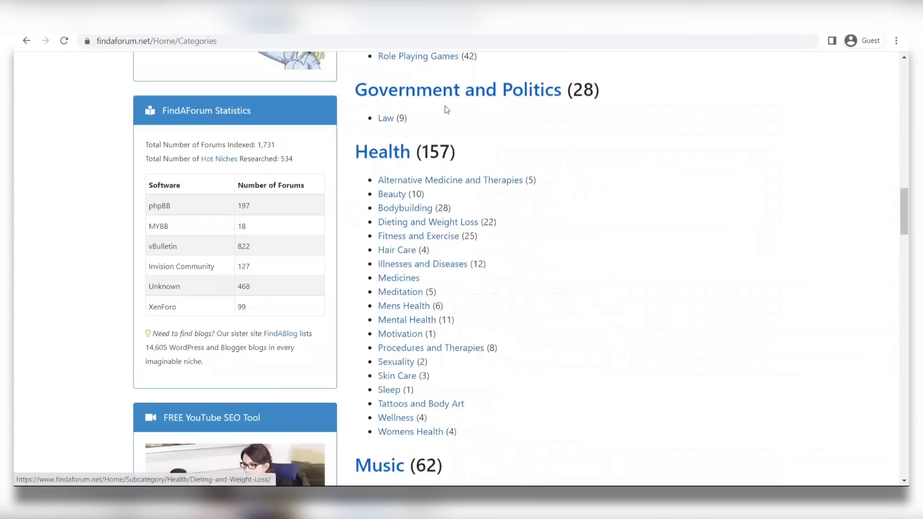
left_click(428, 222)
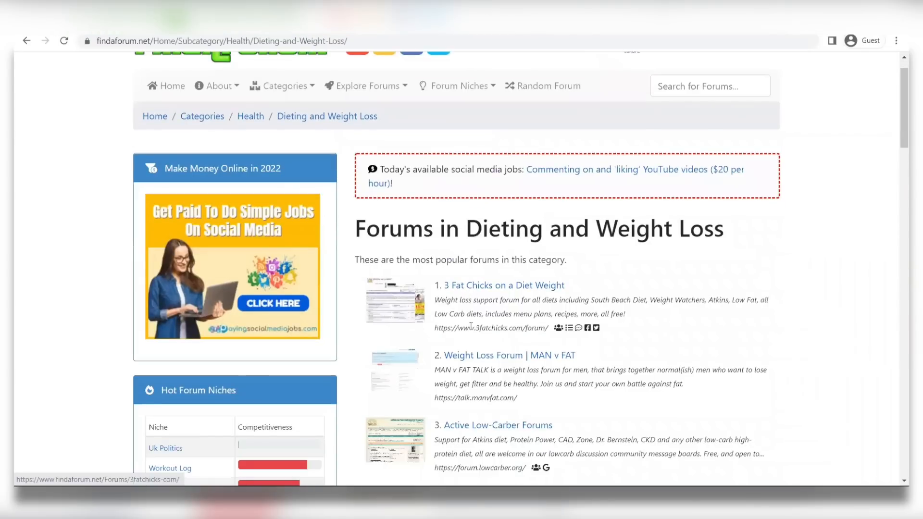
scroll("down", 3)
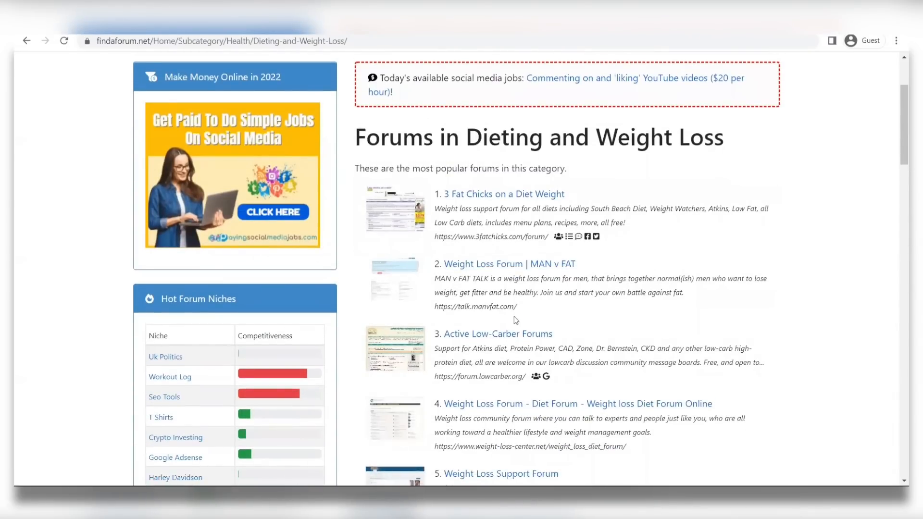
scroll("down", 3)
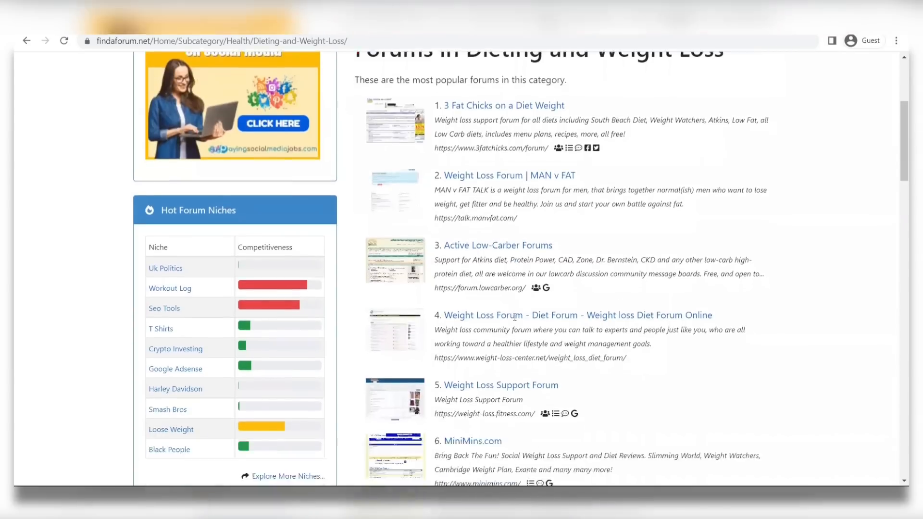
scroll("down", 3)
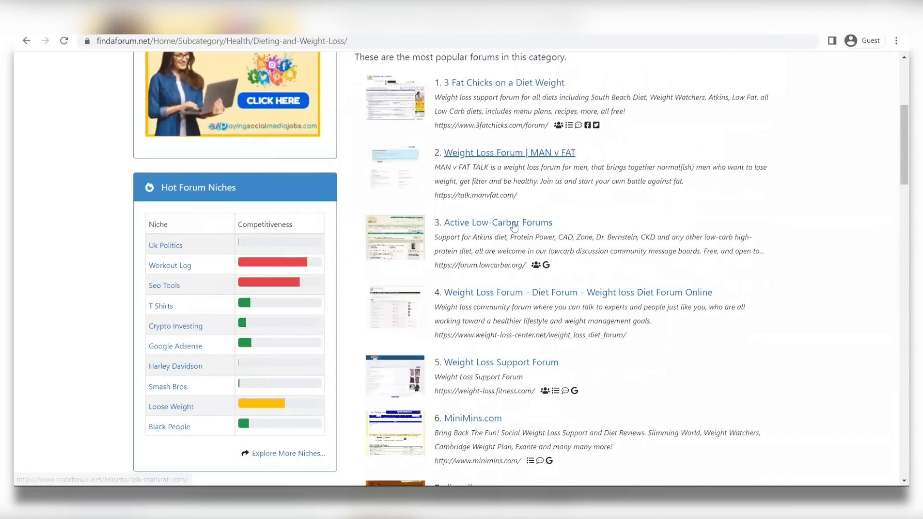
scroll("down", 3)
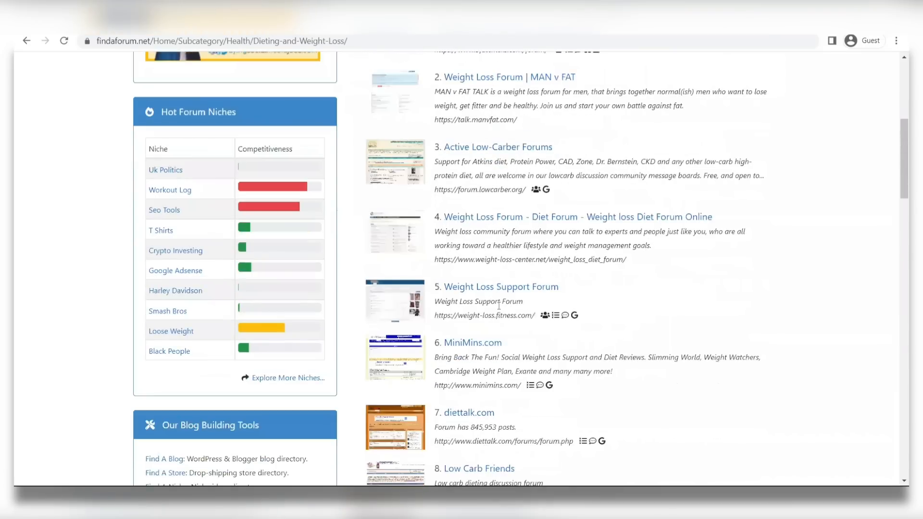
scroll("up", 3)
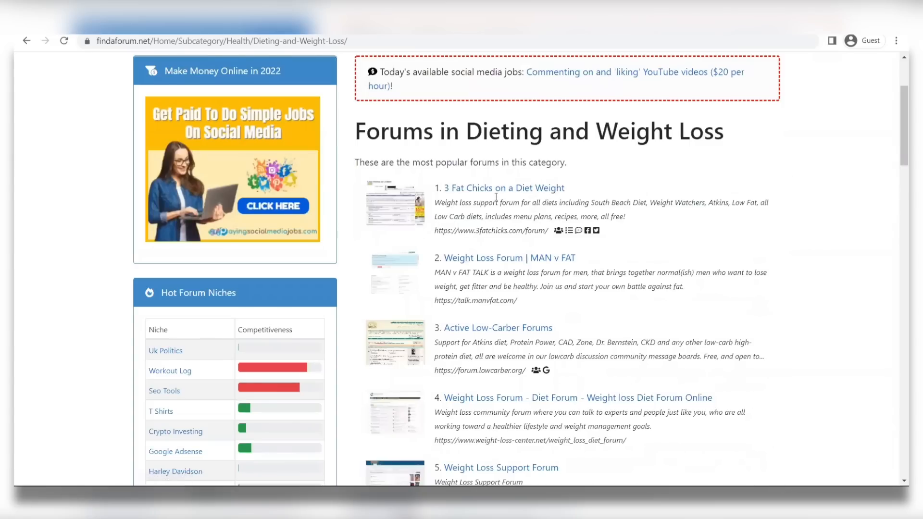
- Visit the 3 Fat Chicks on a Diet forum site and browse its boards
left_click(505, 187)
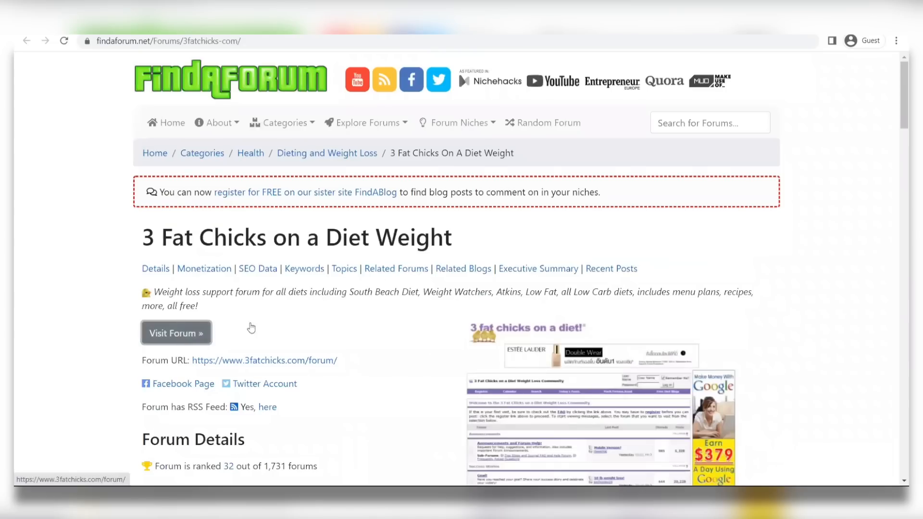
left_click(175, 333)
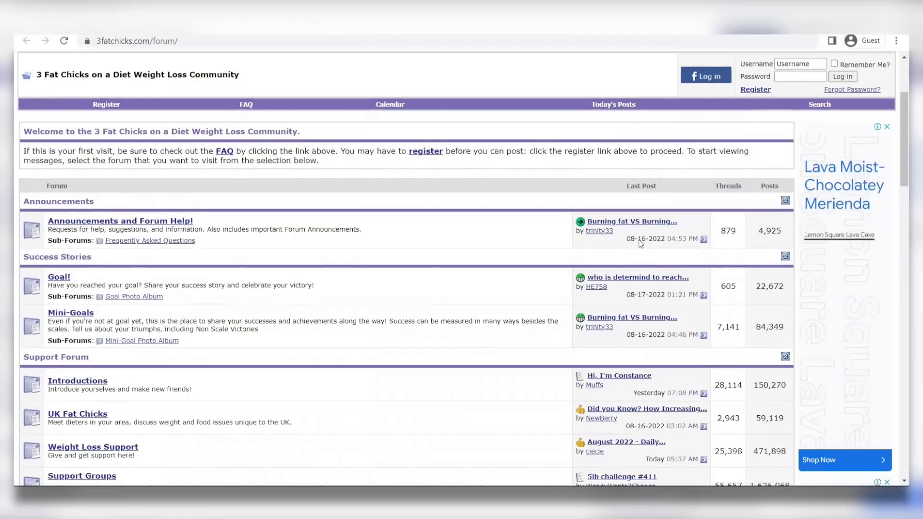
scroll("down", 3)
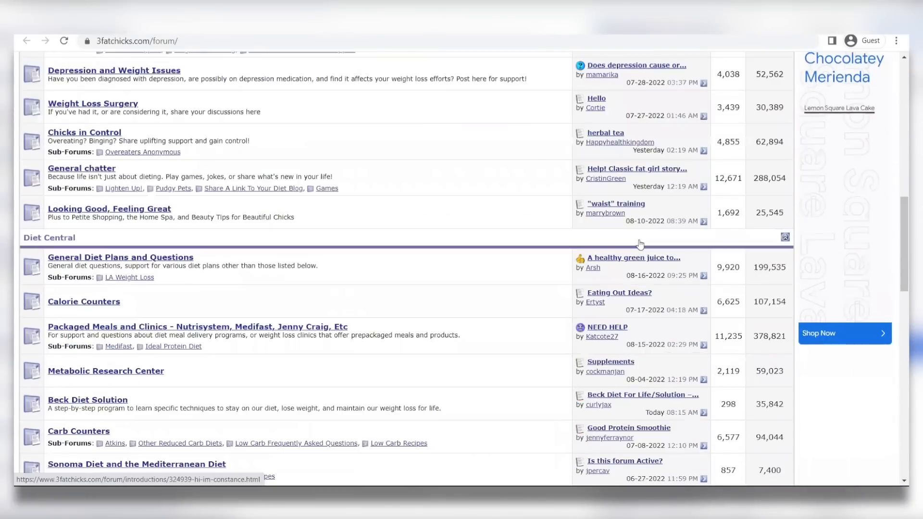
scroll("up", 3)
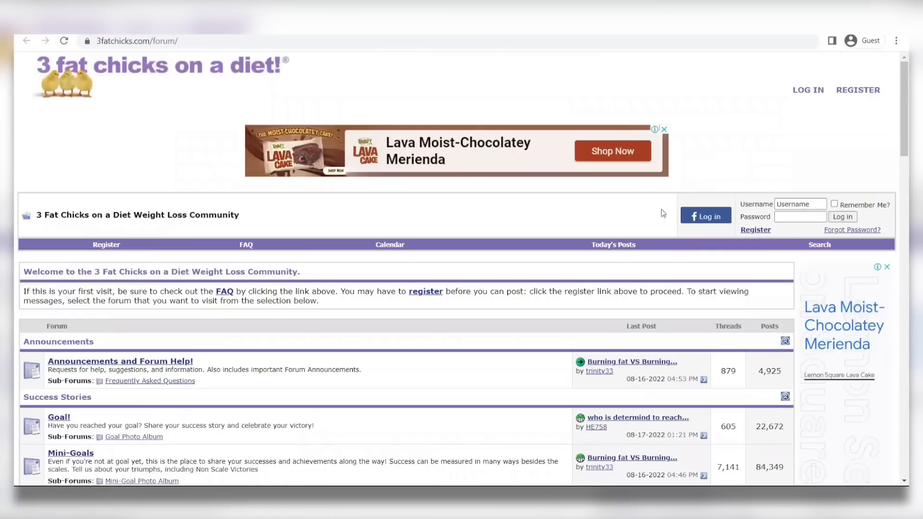
mouse_move(587, 269)
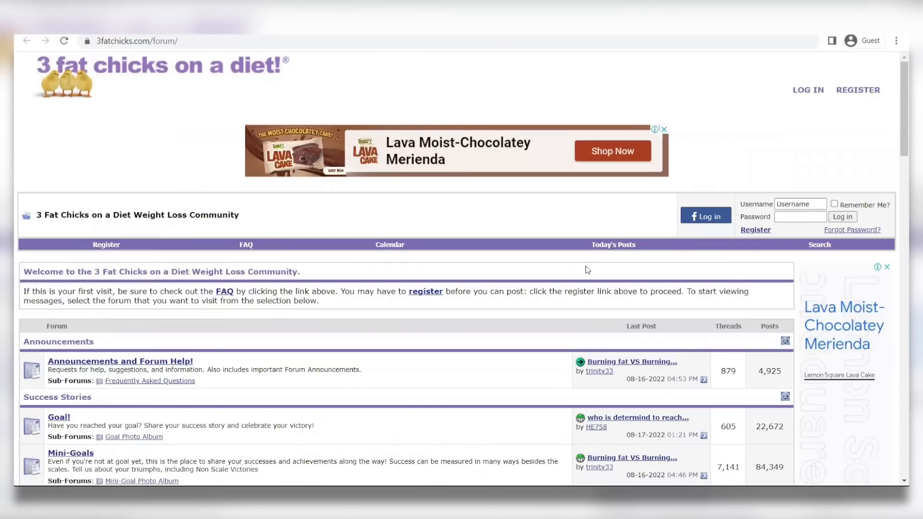
mouse_move(698, 250)
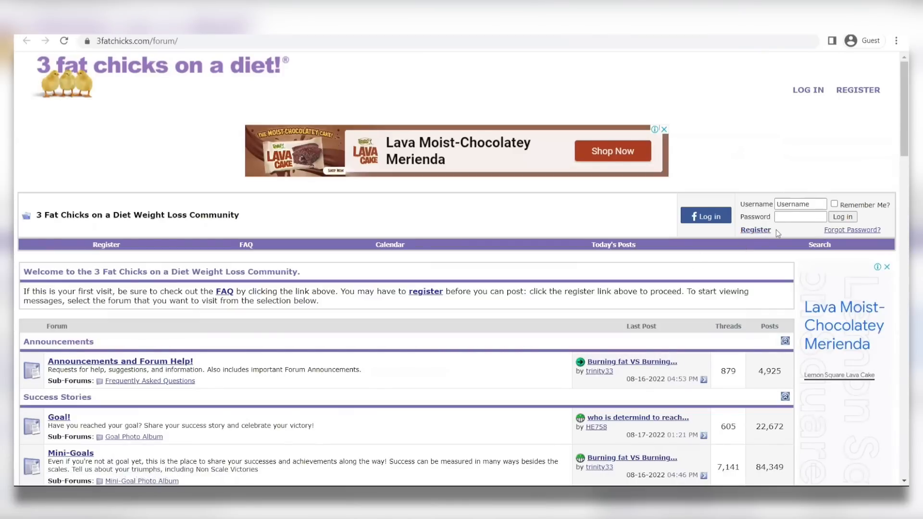
scroll("down", 3)
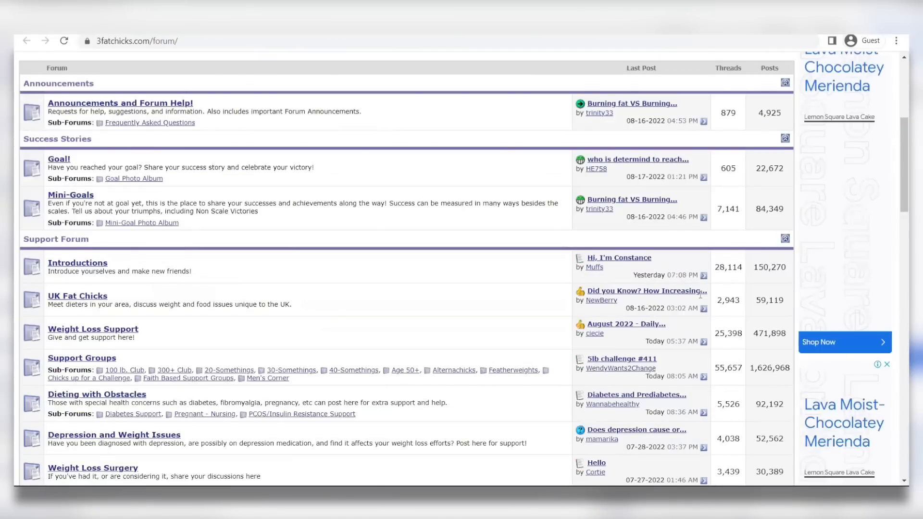
scroll("down", 3)
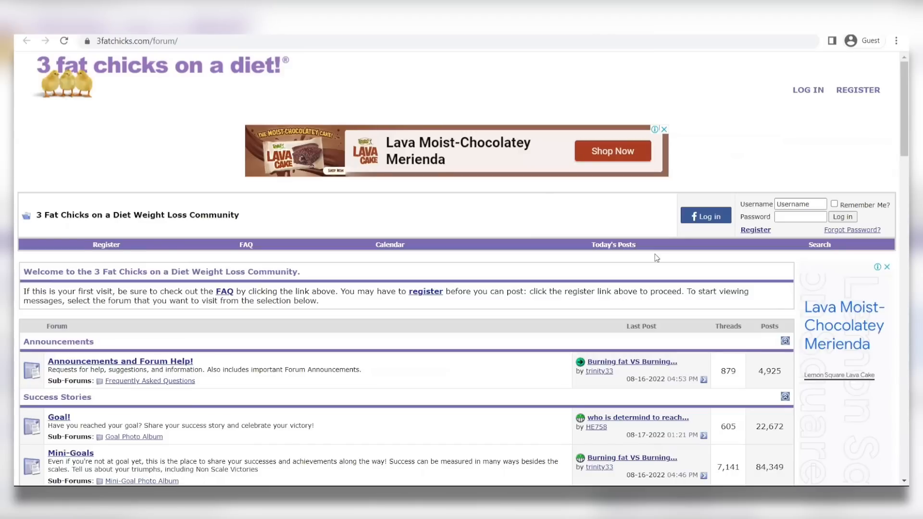
mouse_move(756, 230)
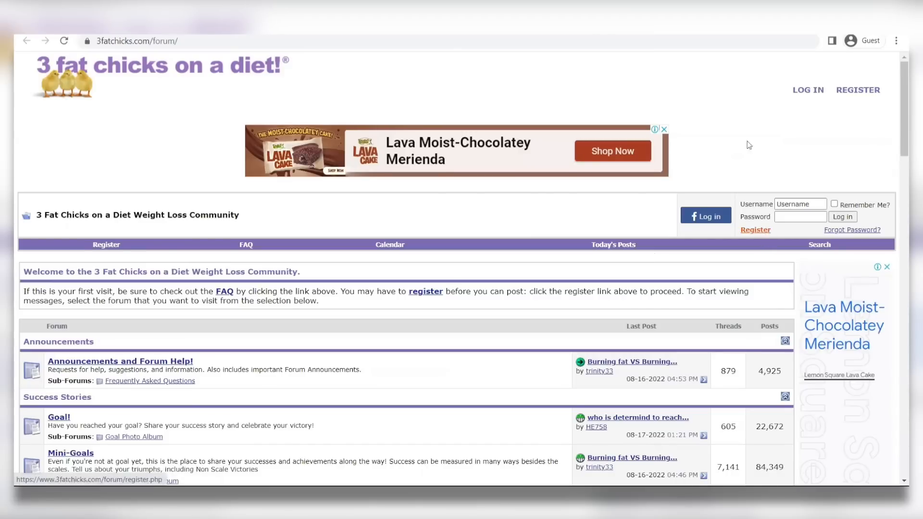
left_click(857, 89)
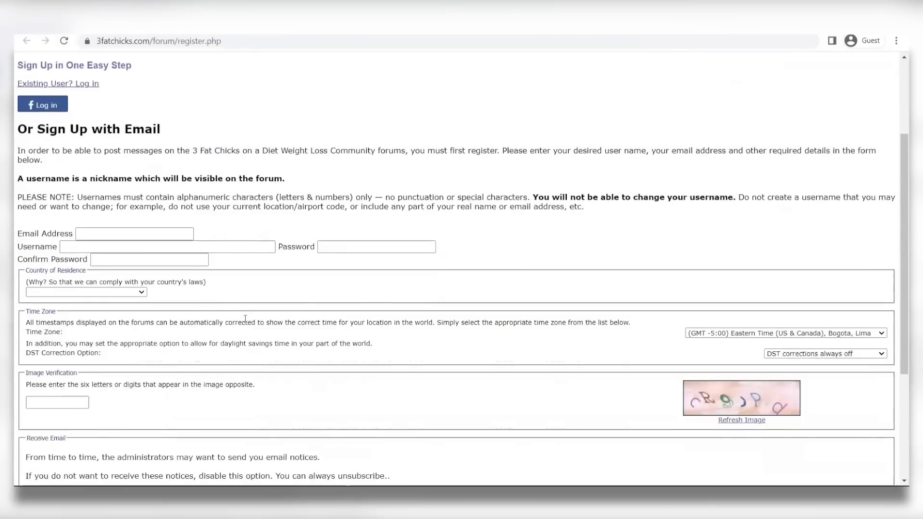
scroll("down", 3)
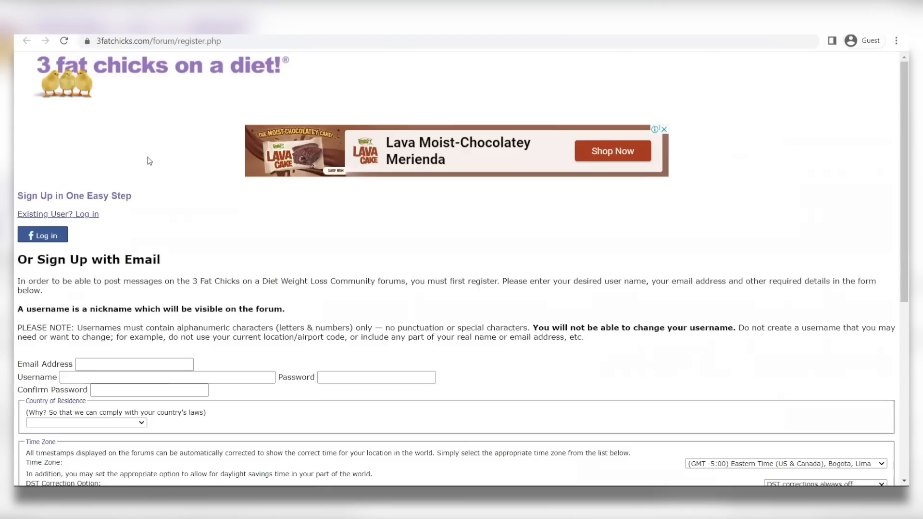
scroll("down", 3)
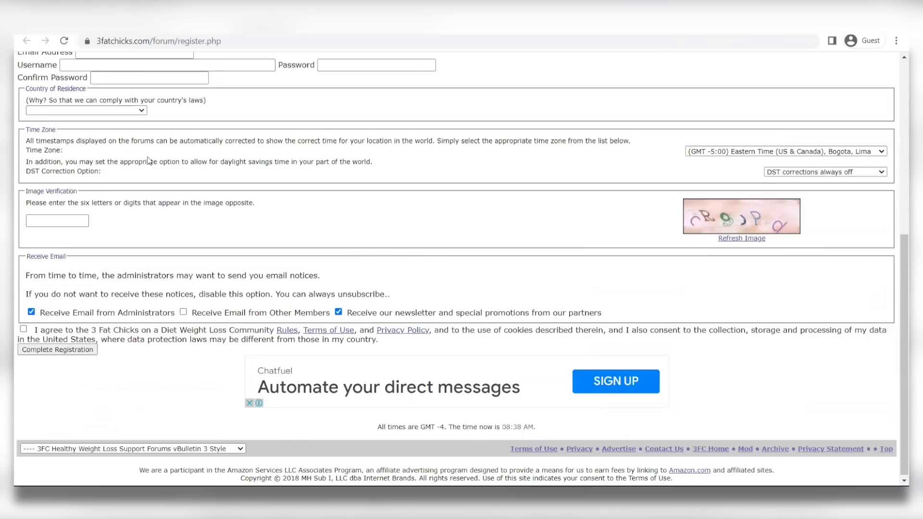
scroll("up", 3)
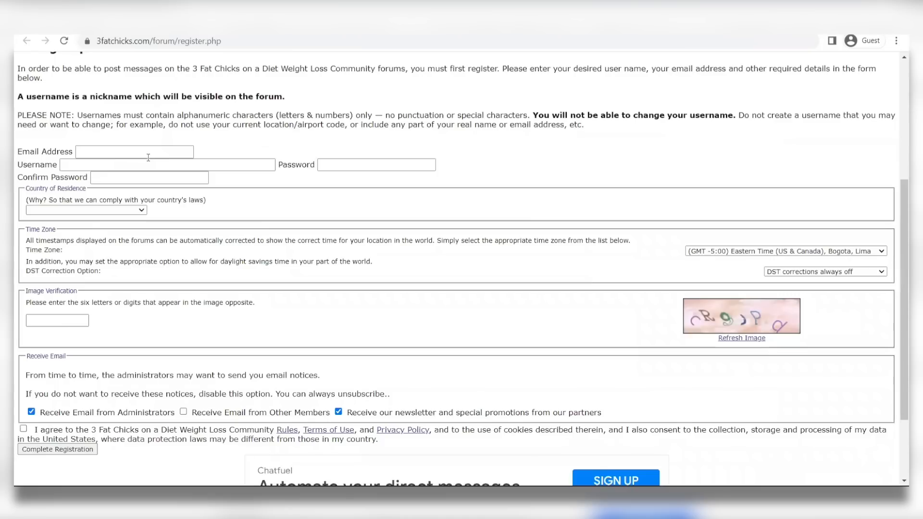
scroll("down", 3)
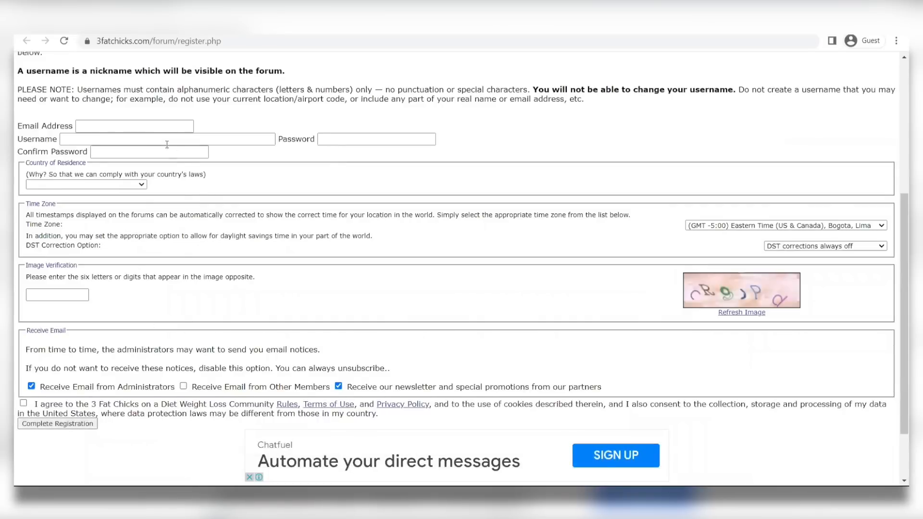
mouse_move(367, 461)
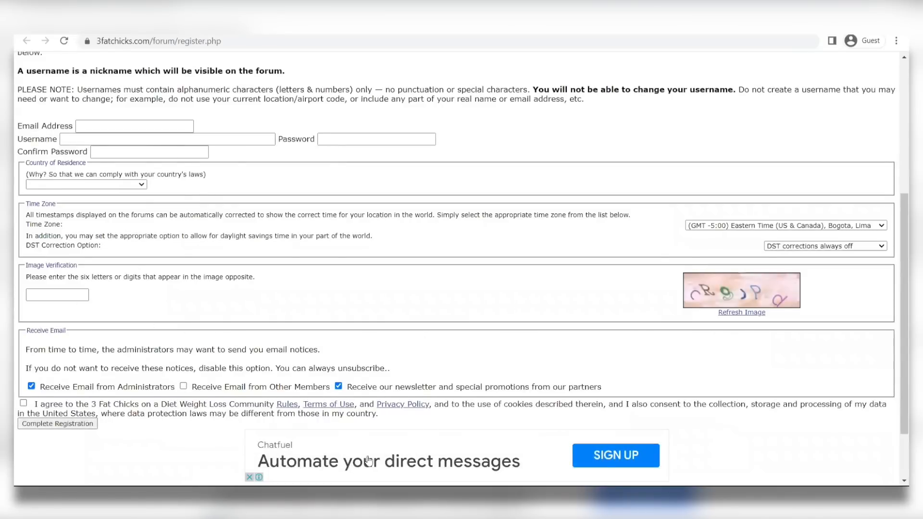
mouse_move(342, 164)
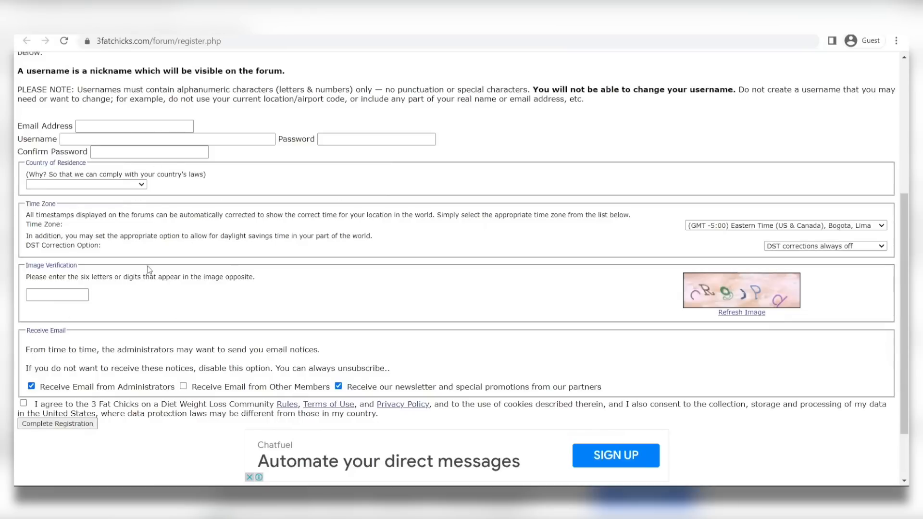
mouse_move(216, 293)
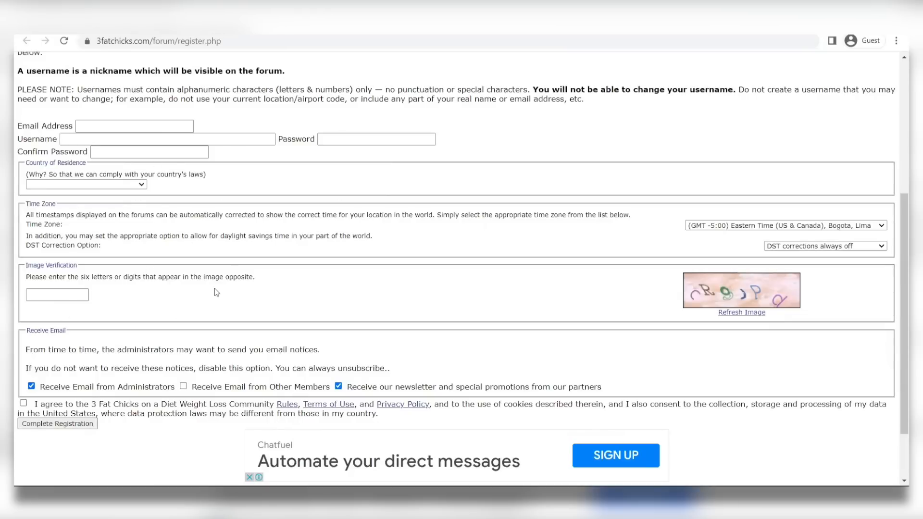
scroll("down", 3)
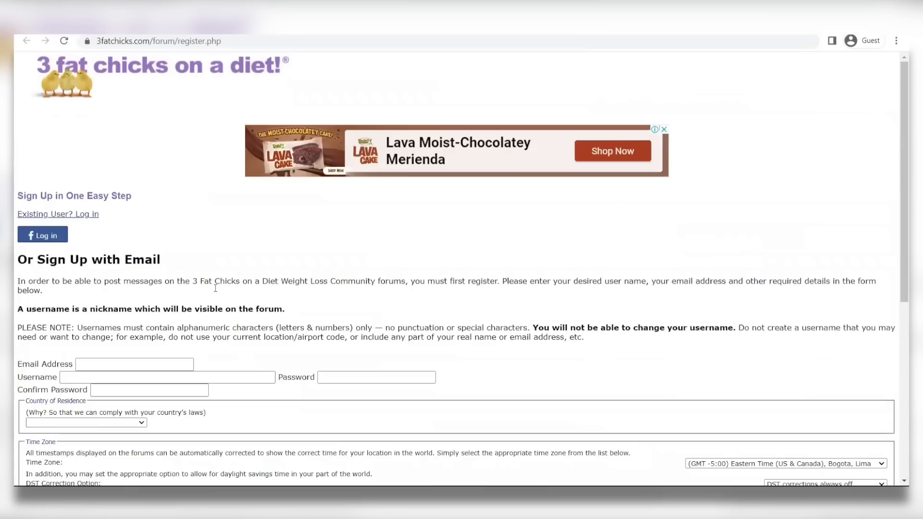
scroll("down", 3)
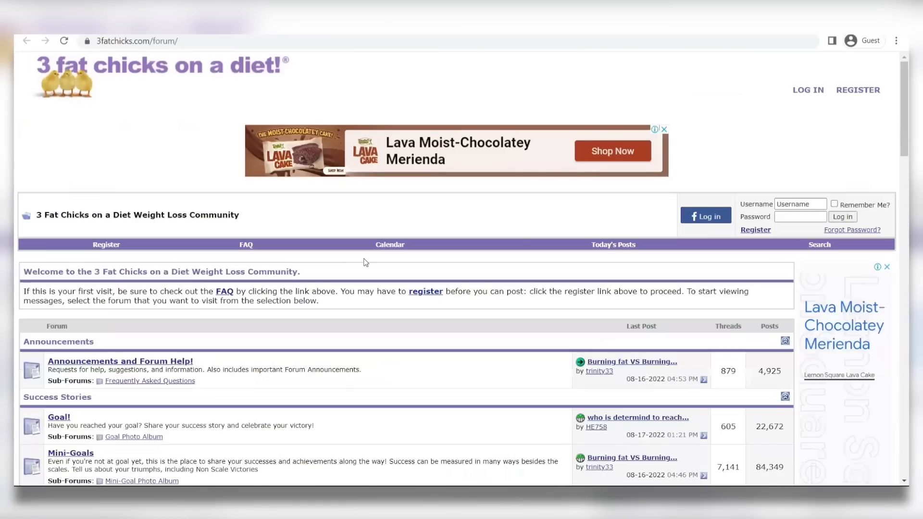
scroll("down", 3)
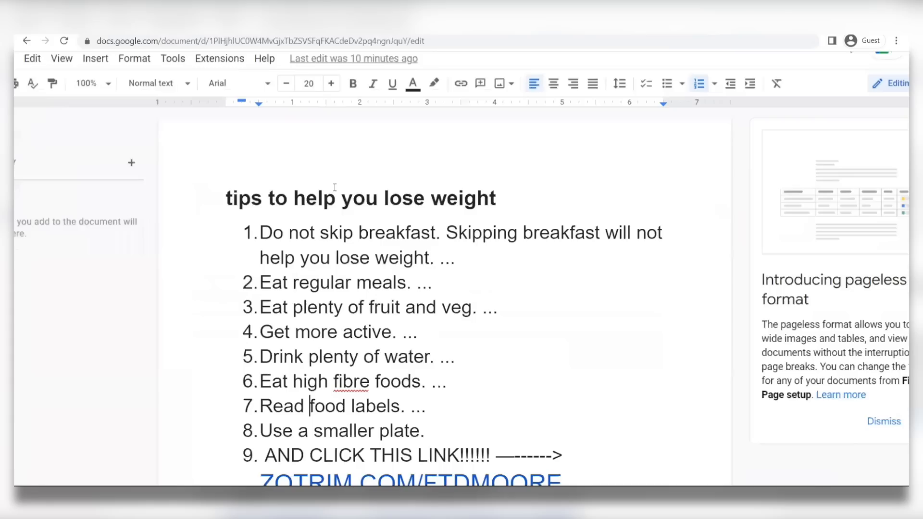
scroll("down", 3)
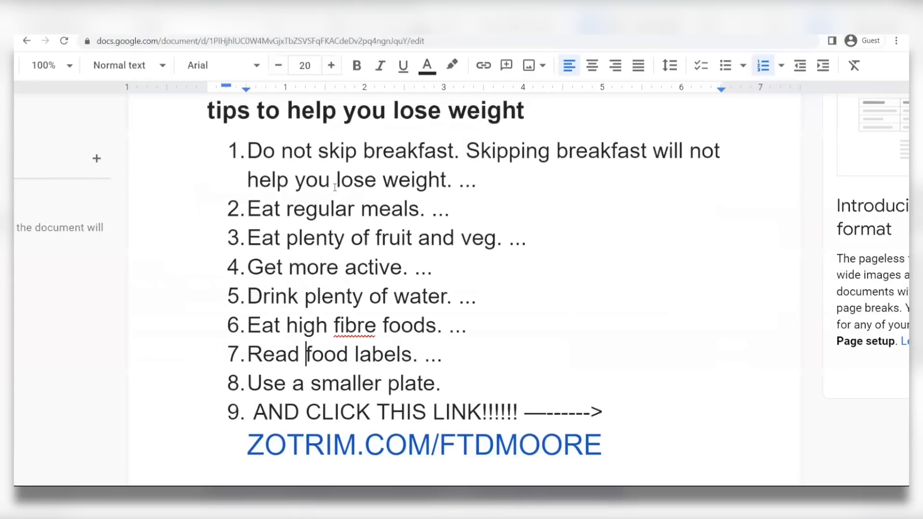
scroll("down", 3)
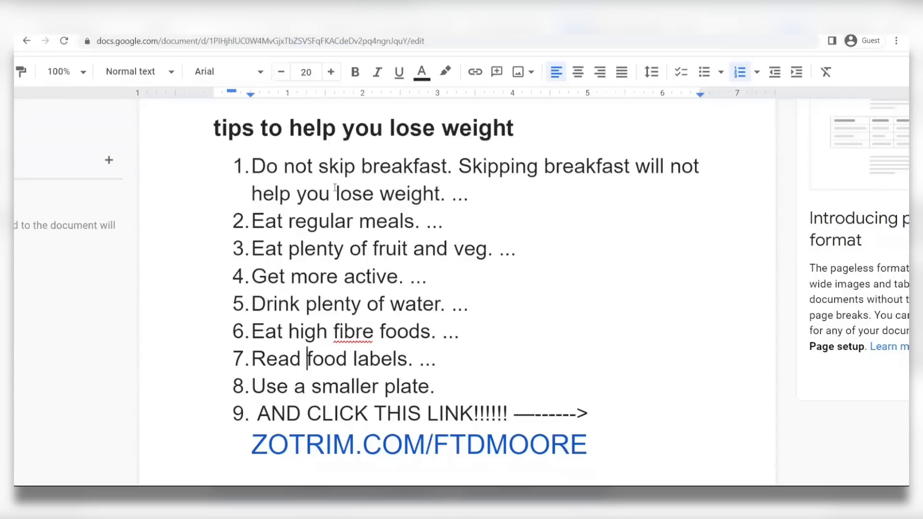
mouse_move(442, 314)
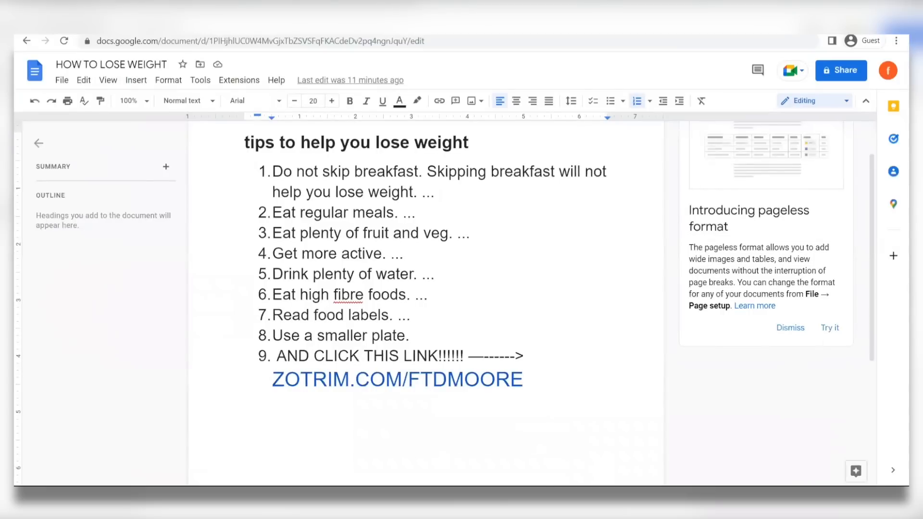
left_click(396, 380)
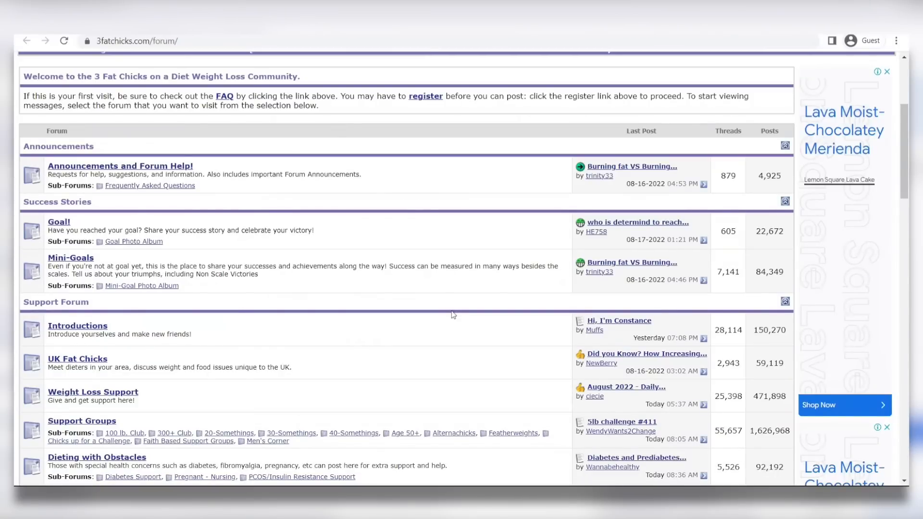
mouse_move(505, 356)
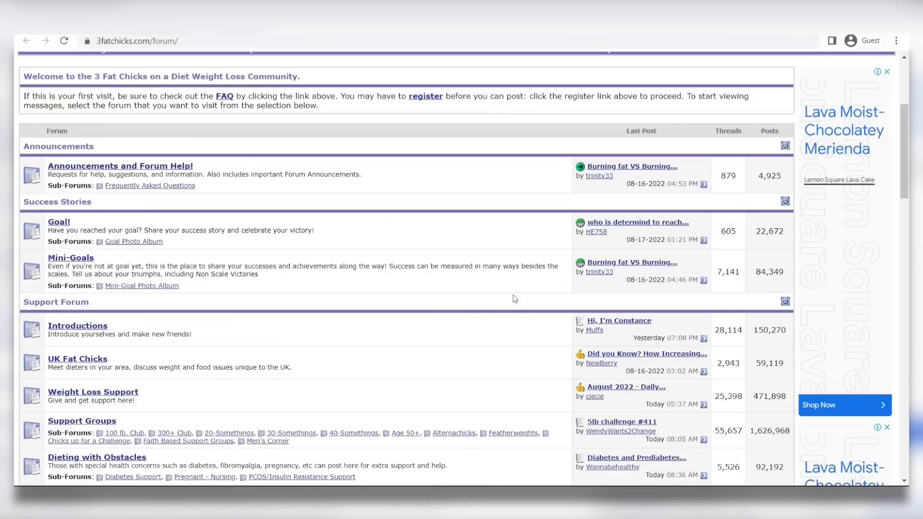
mouse_move(455, 291)
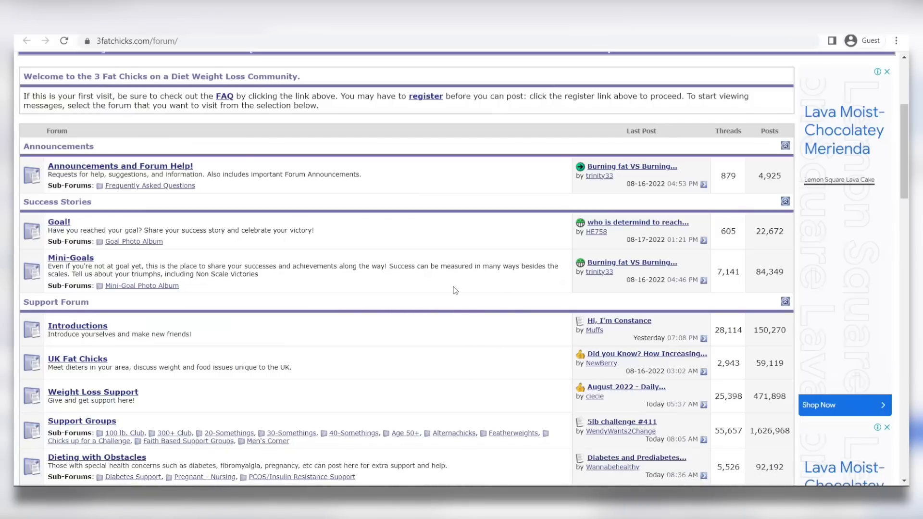